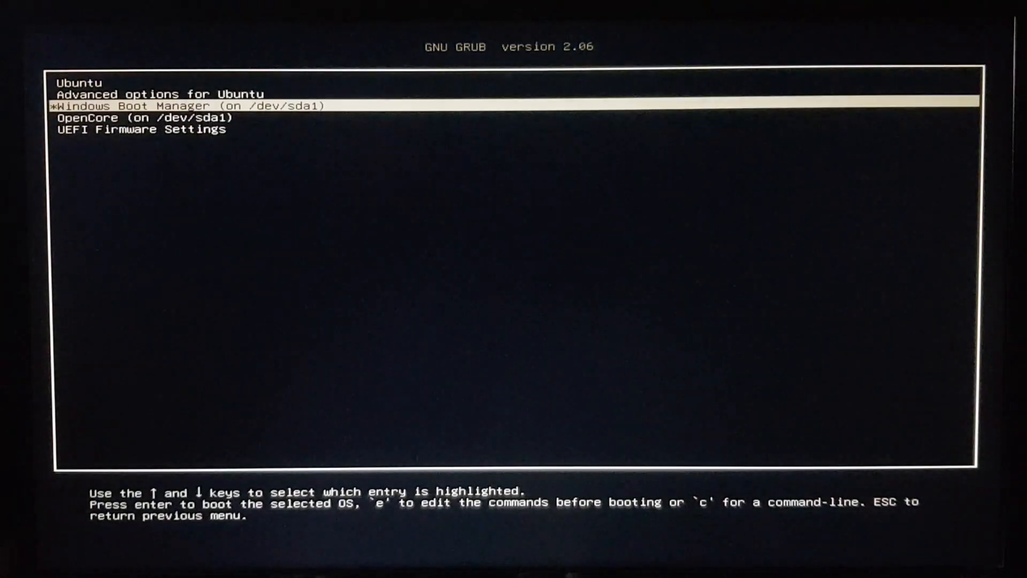
# - Select the Ubuntu entry in the GRUB boot menu and boot to the desktop
pyautogui.press('Up')
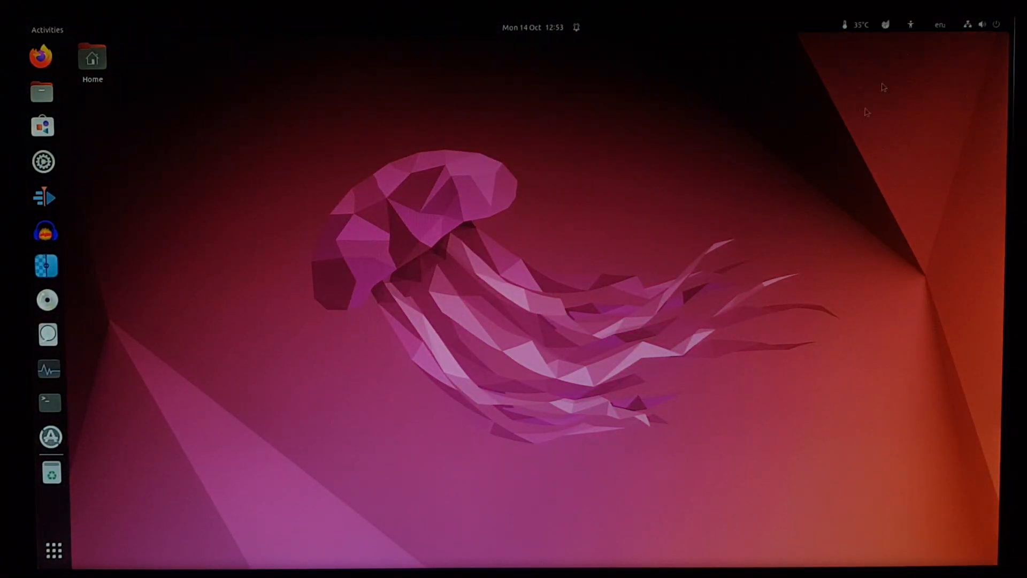
# - Open Settings from the quick settings menu to view the About page showing Ubuntu 22.04.5 LTS
pyautogui.click(983, 25)
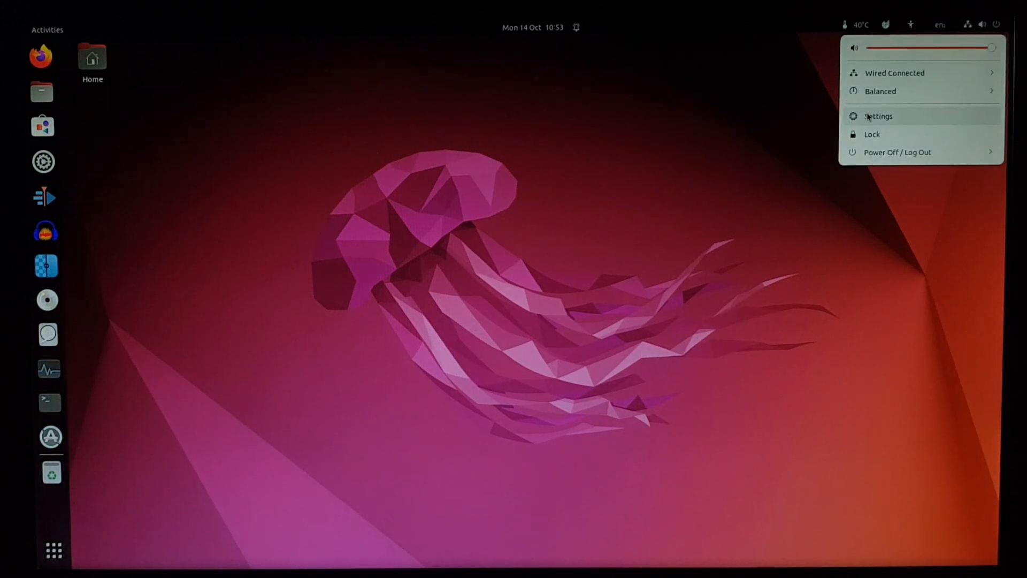
pyautogui.click(879, 116)
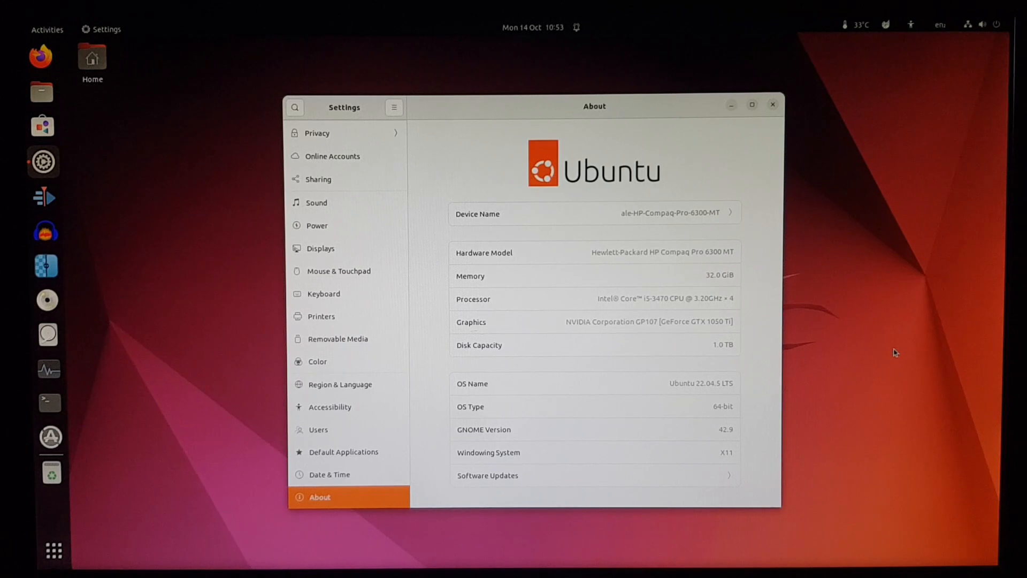
pyautogui.moveTo(899, 355)
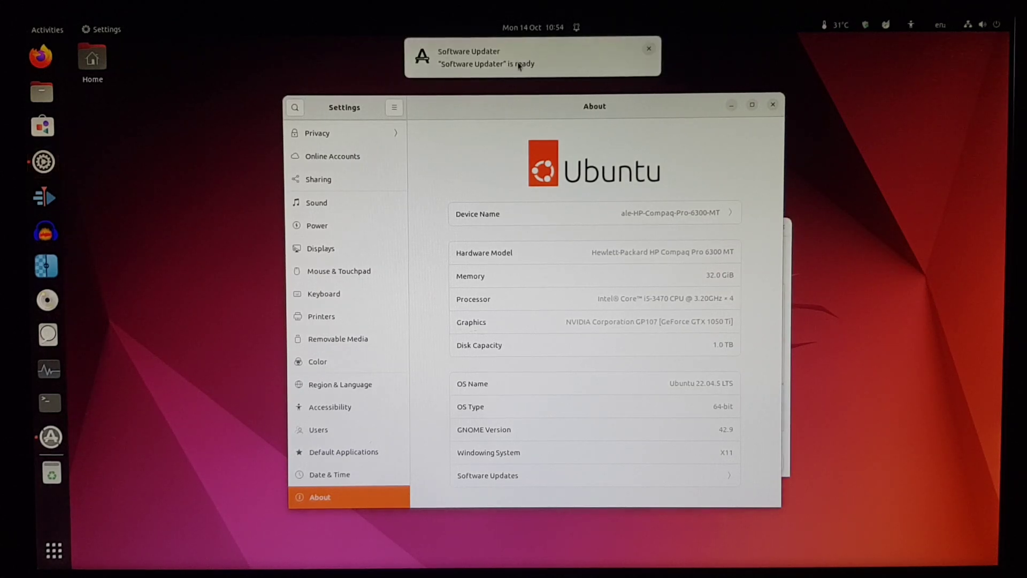
# - Install the pending security updates from the Software Updater notification
pyautogui.click(533, 58)
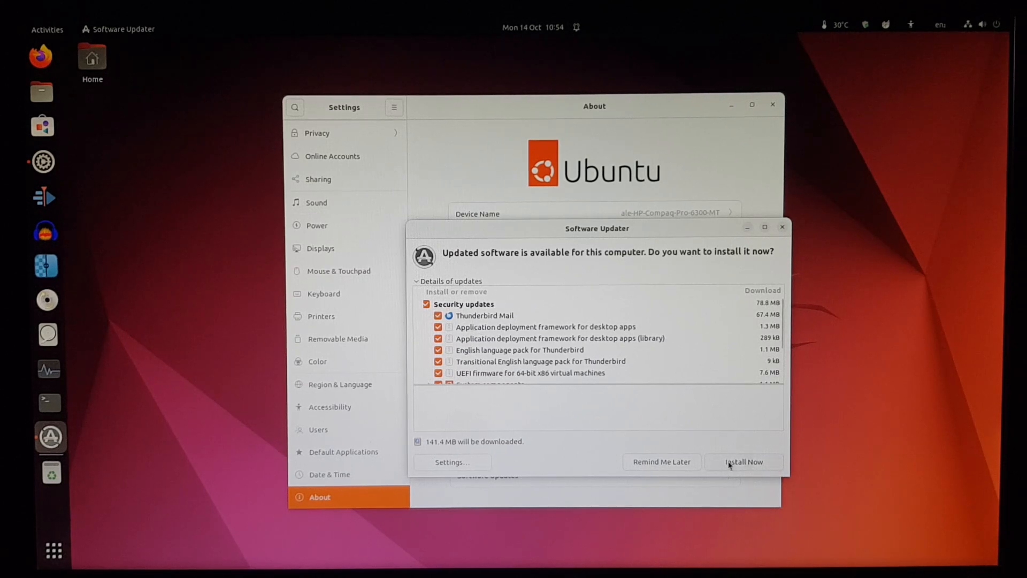
pyautogui.click(744, 462)
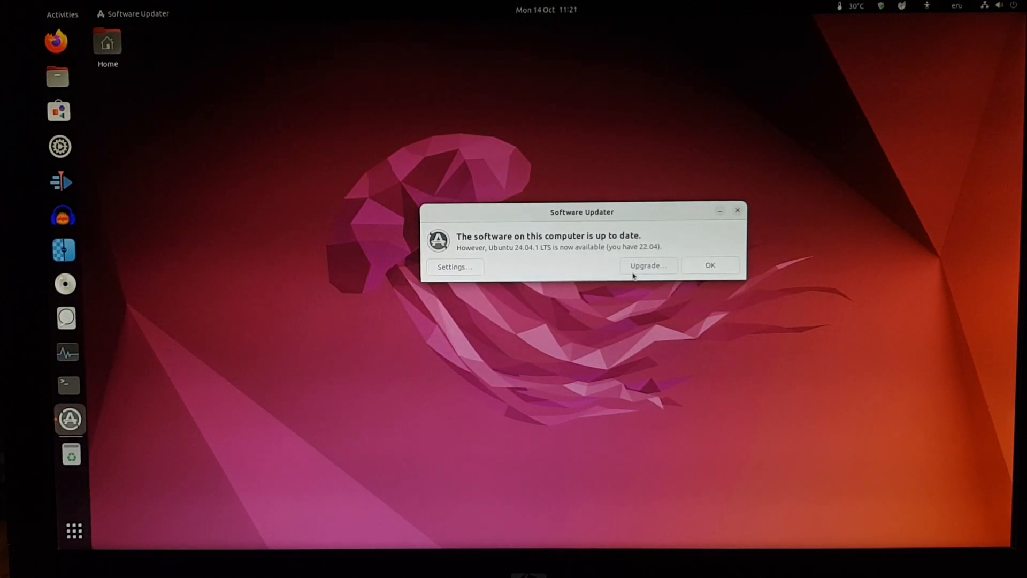
# - Start the Ubuntu 24.04.1 LTS upgrade and accept its release notes
pyautogui.click(709, 265)
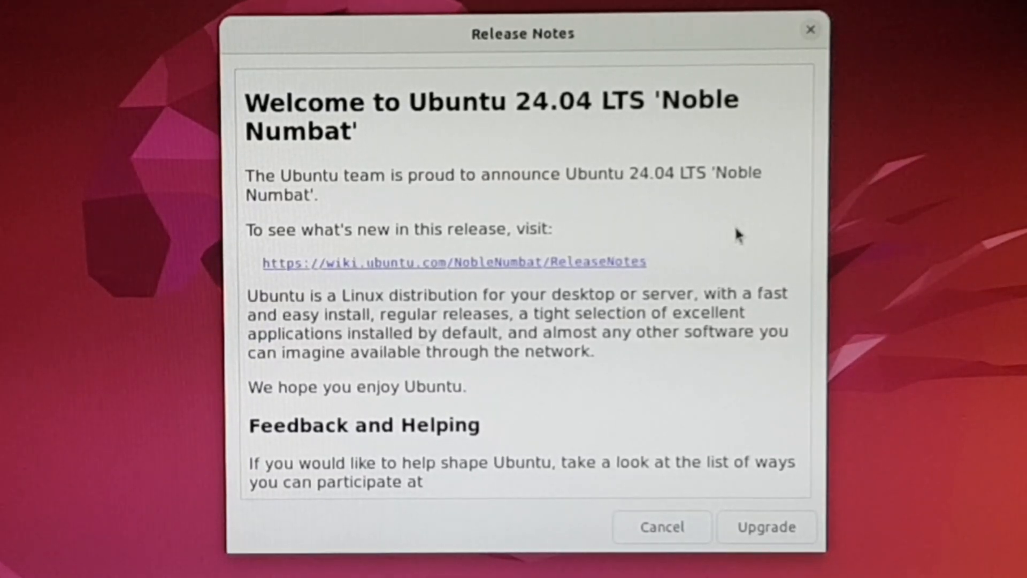
pyautogui.scroll(-3)
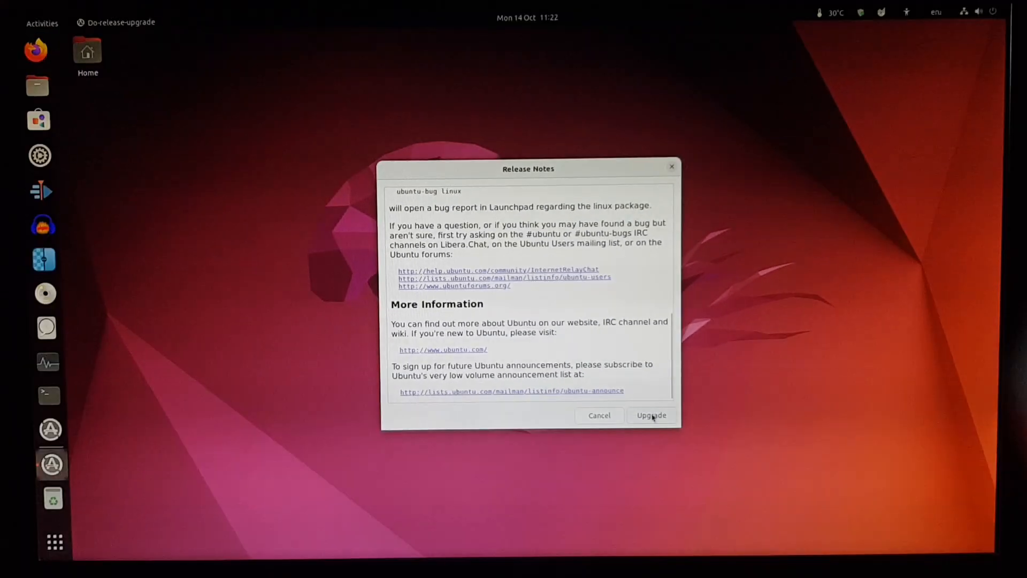
pyautogui.click(651, 415)
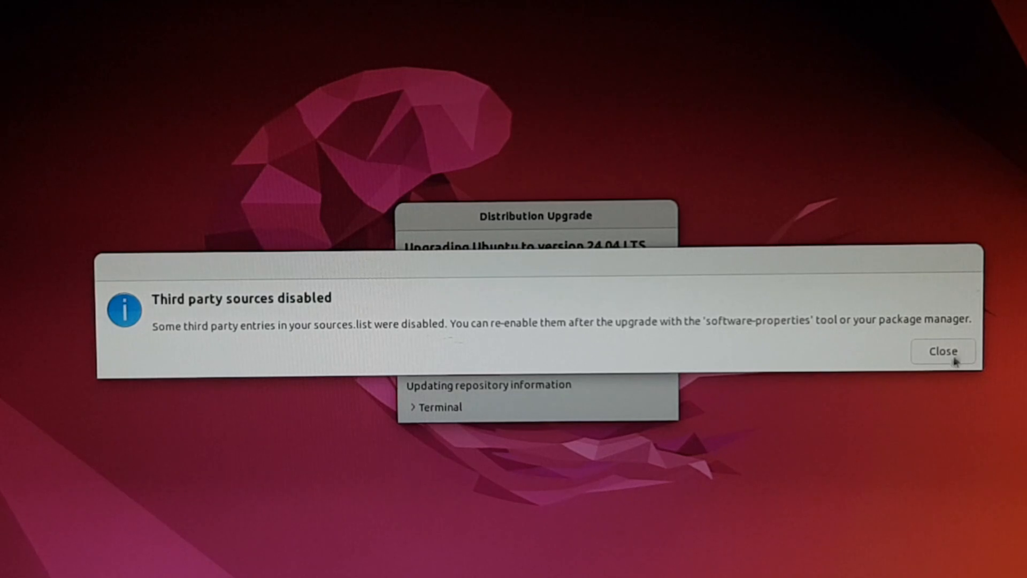
# - Dismiss the third-party sources notice and expand the Details, Remove and No-longer-supported lists
pyautogui.click(942, 351)
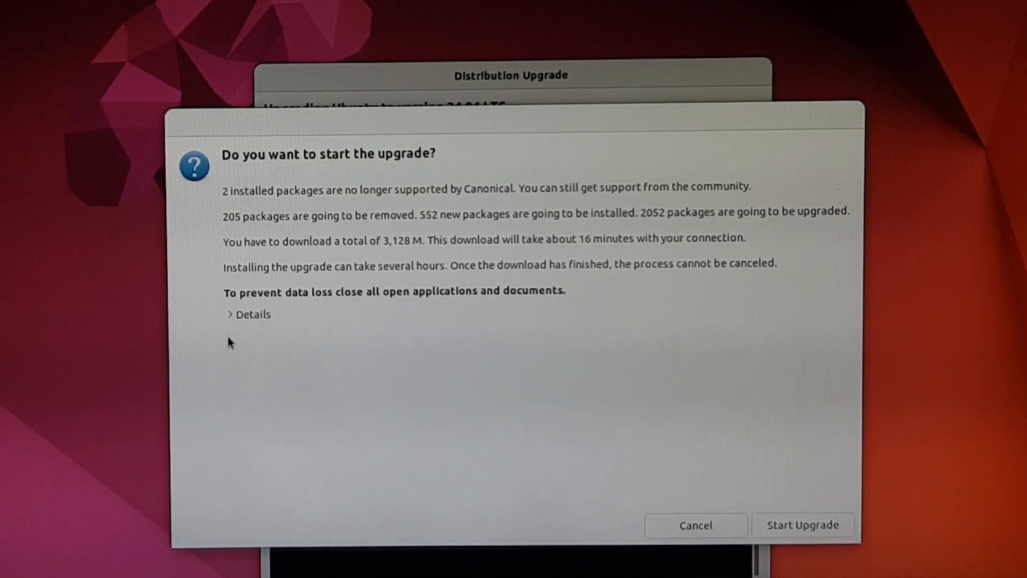
pyautogui.click(249, 315)
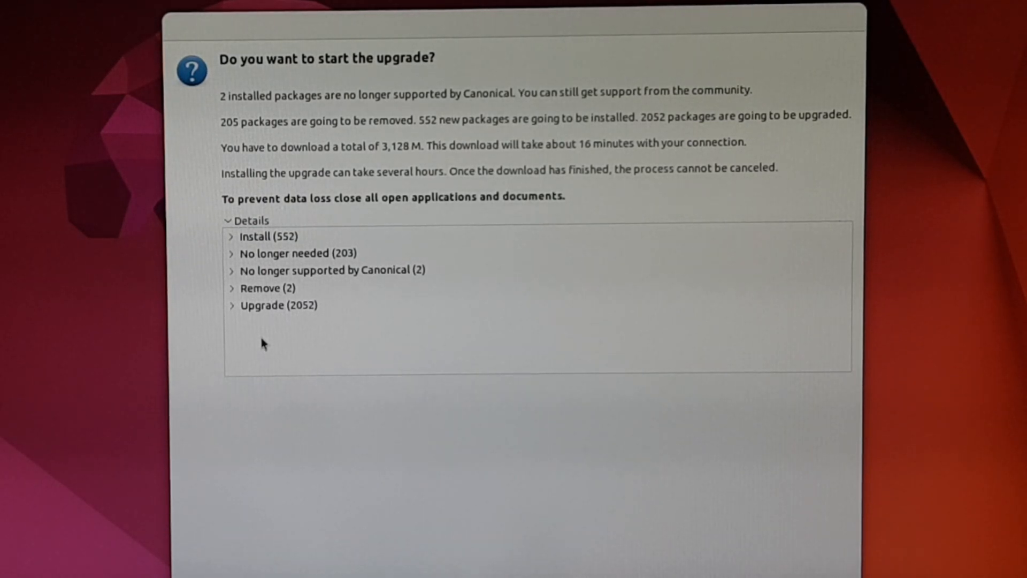
pyautogui.click(262, 288)
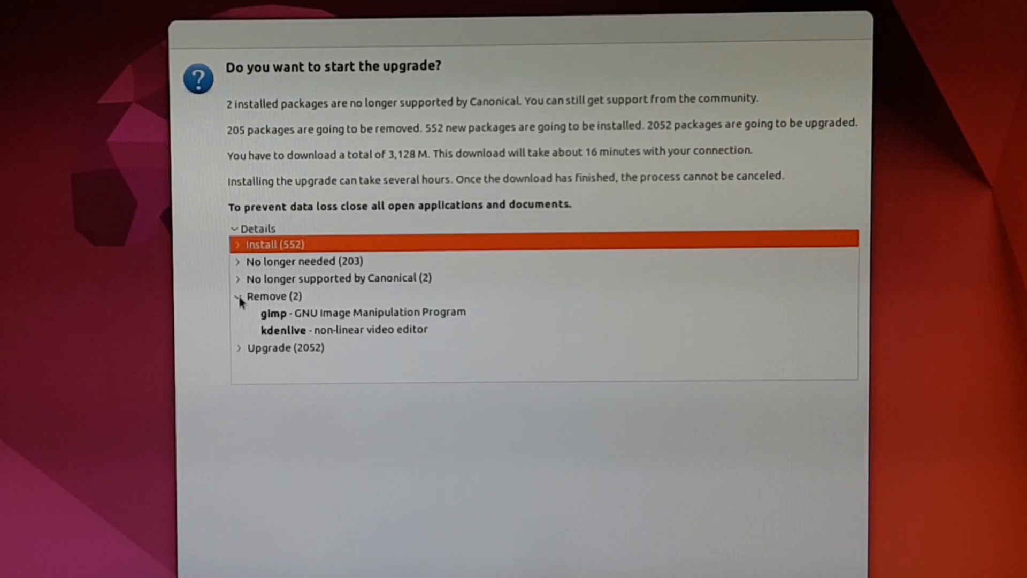
pyautogui.click(239, 278)
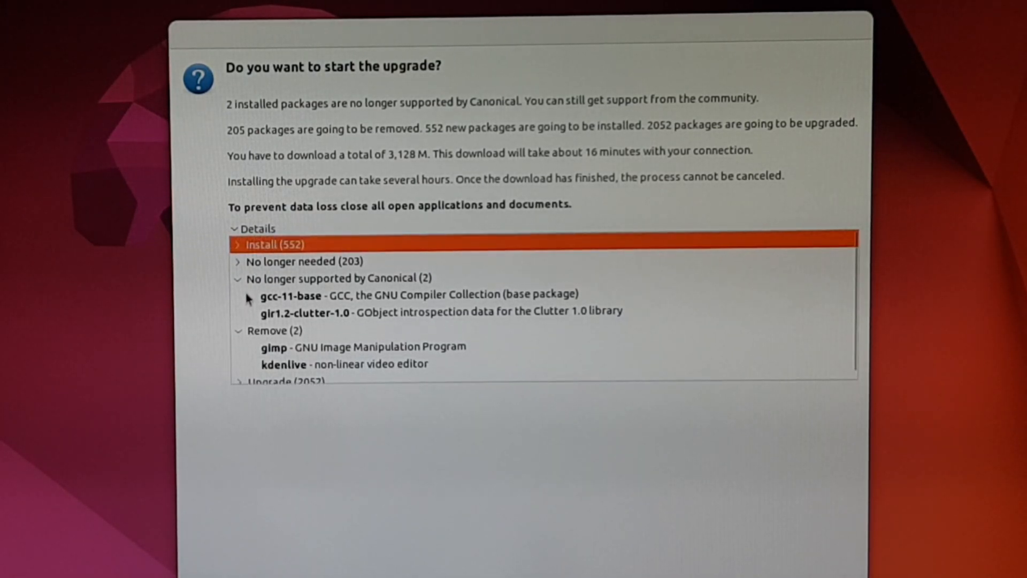
pyautogui.moveTo(250, 309)
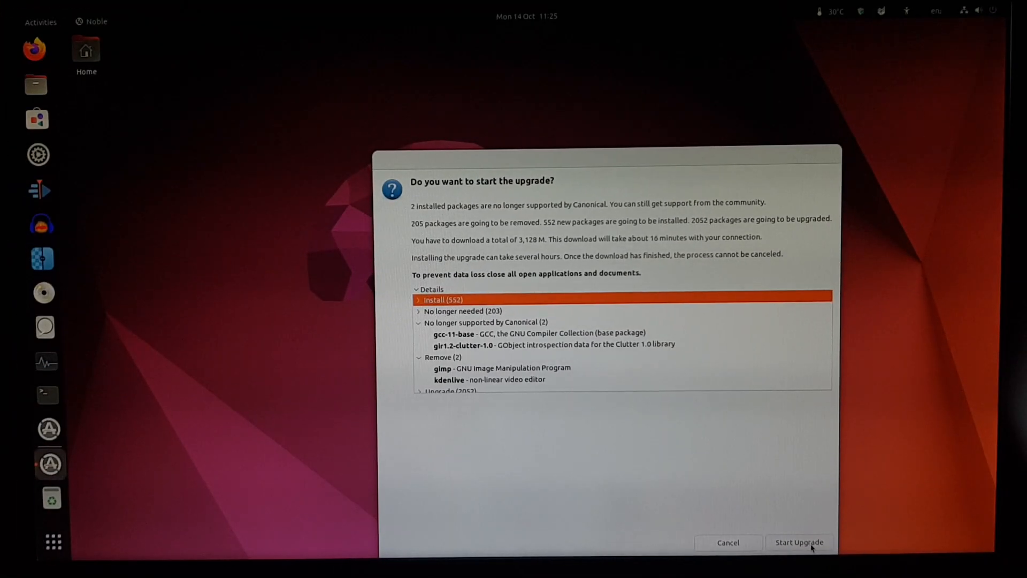
# - Start the upgrade and dismiss the lock screen disabled notice
pyautogui.click(798, 542)
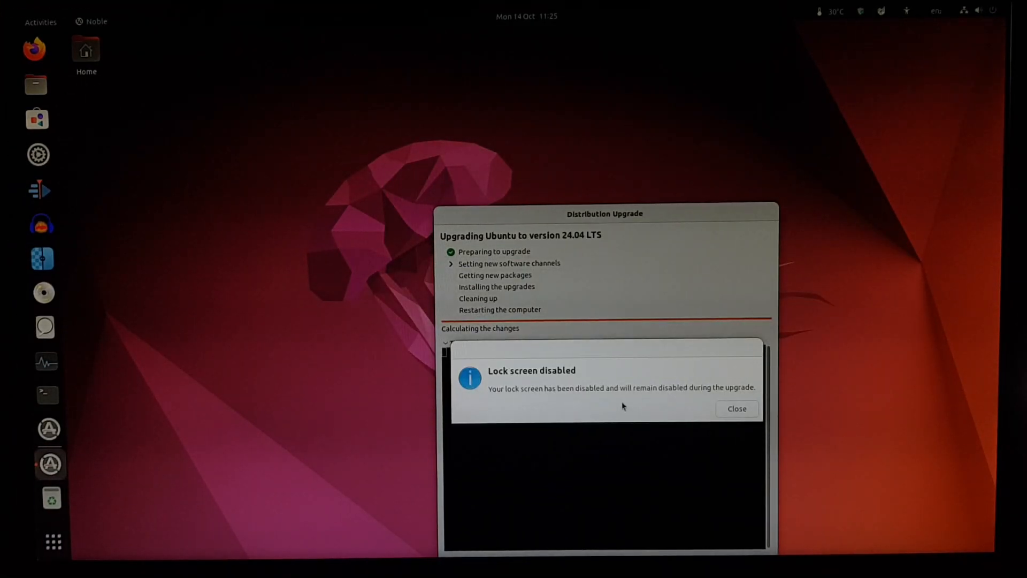
pyautogui.moveTo(685, 400)
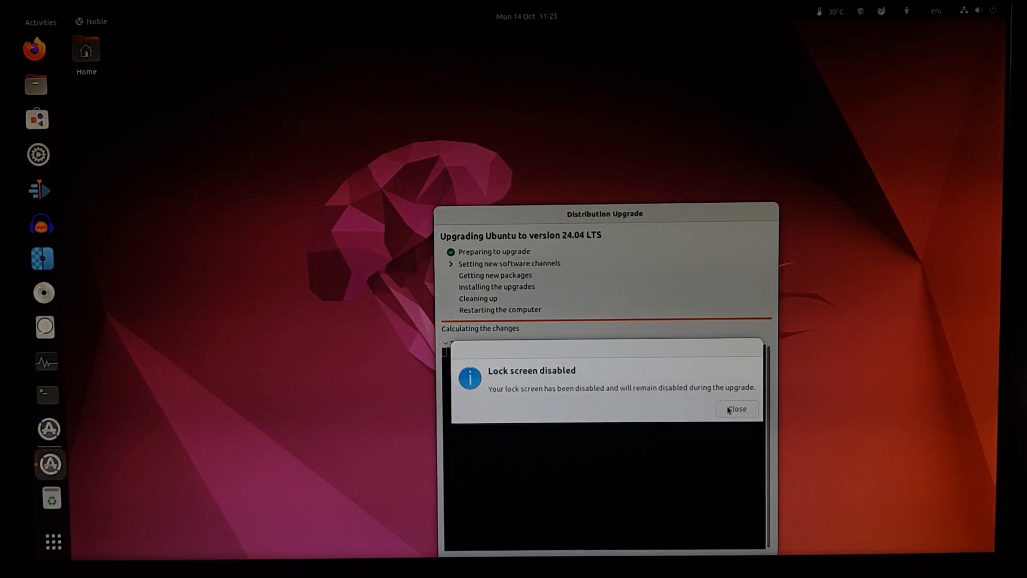
pyautogui.click(736, 408)
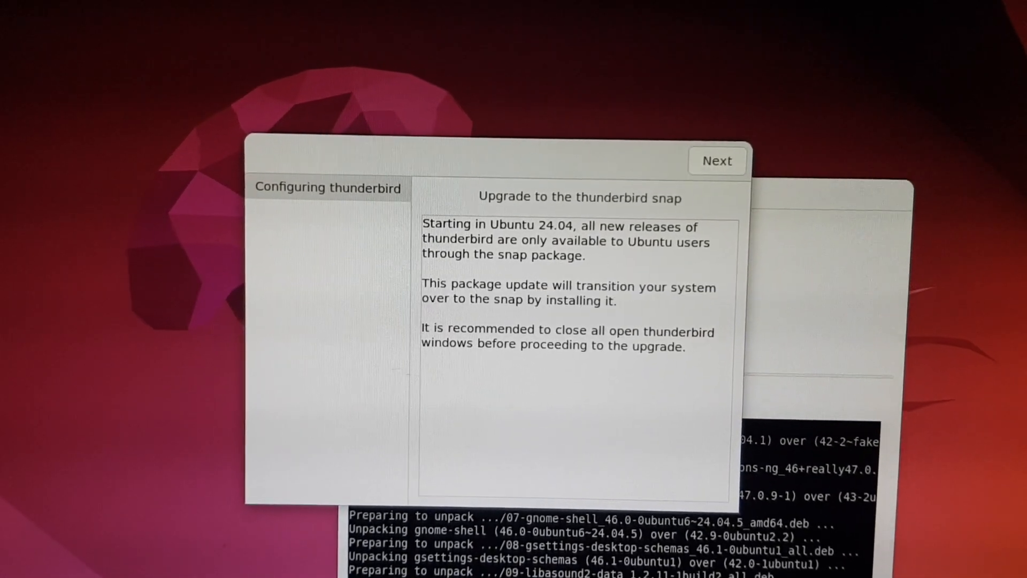
# - Accept the Thunderbird switch to the snap package and continue
pyautogui.click(716, 161)
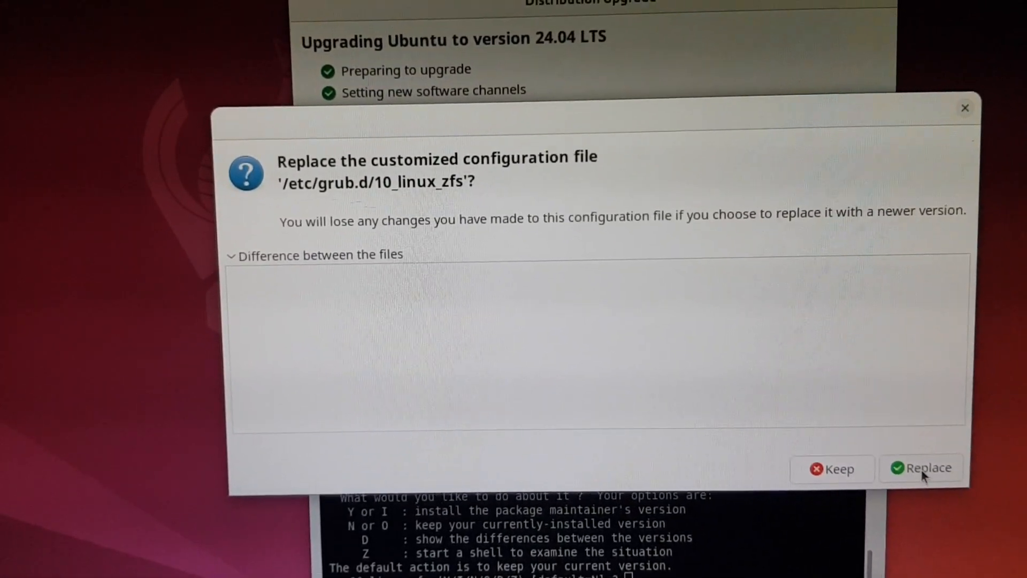
# - Replace /etc/grub.d/10_linux_zfs and 30_uefi-firmware with the package maintainer's versions
pyautogui.click(925, 468)
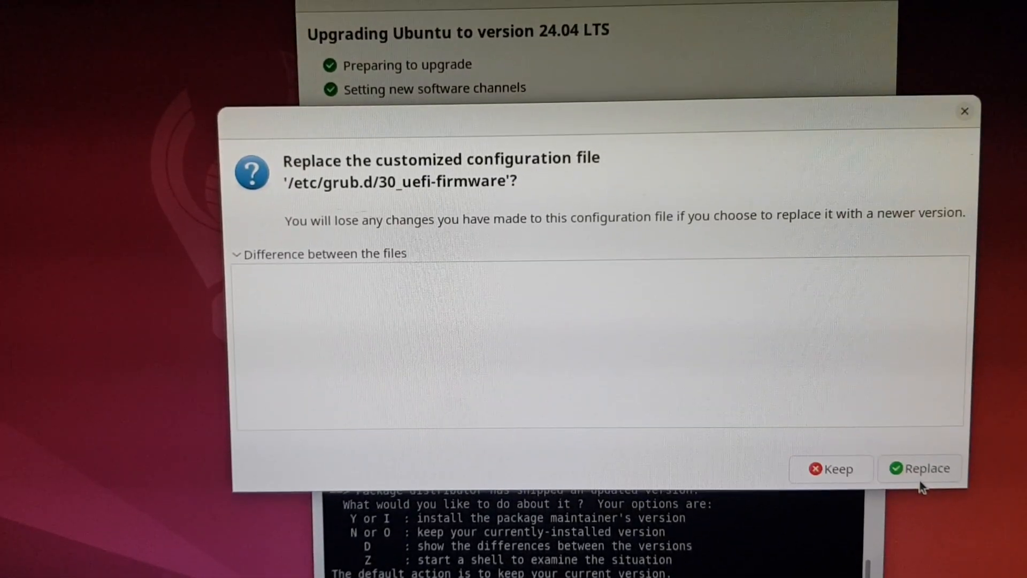
pyautogui.click(920, 468)
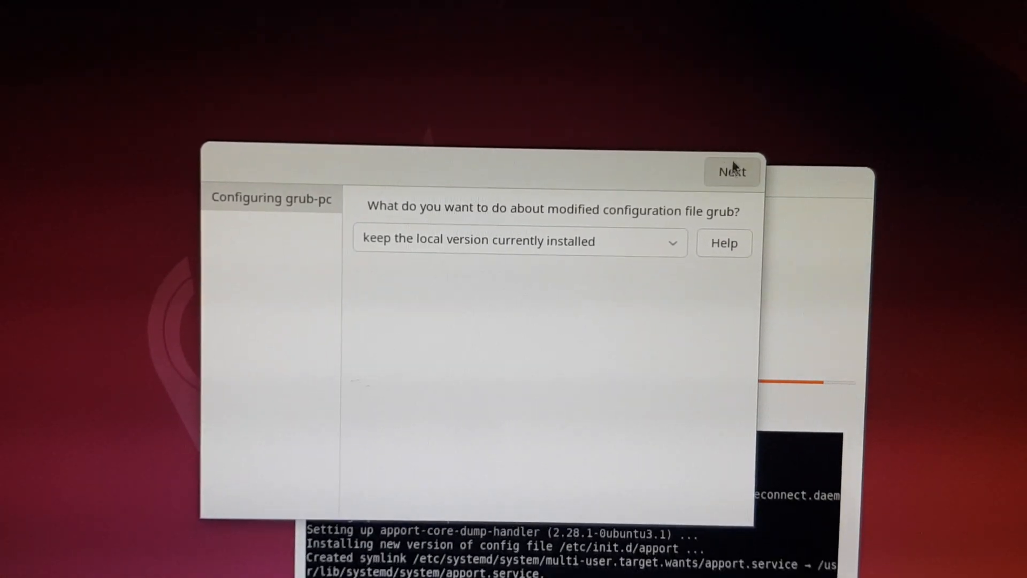
# - Keep the locally installed grub-pc configuration and continue the upgrade
pyautogui.click(731, 171)
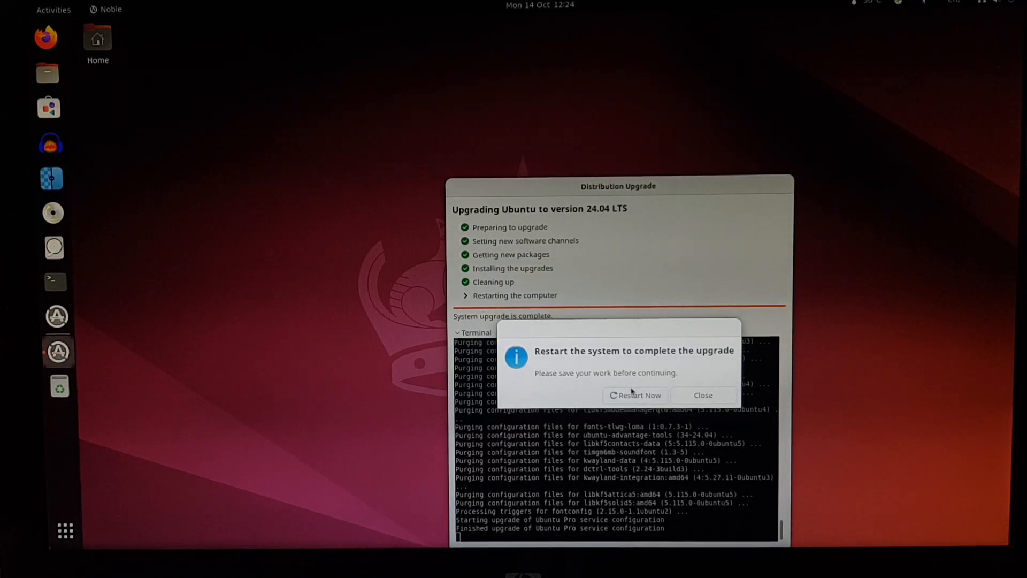
# - Restart now to finish the upgrade to Ubuntu 24.04 LTS
pyautogui.click(634, 395)
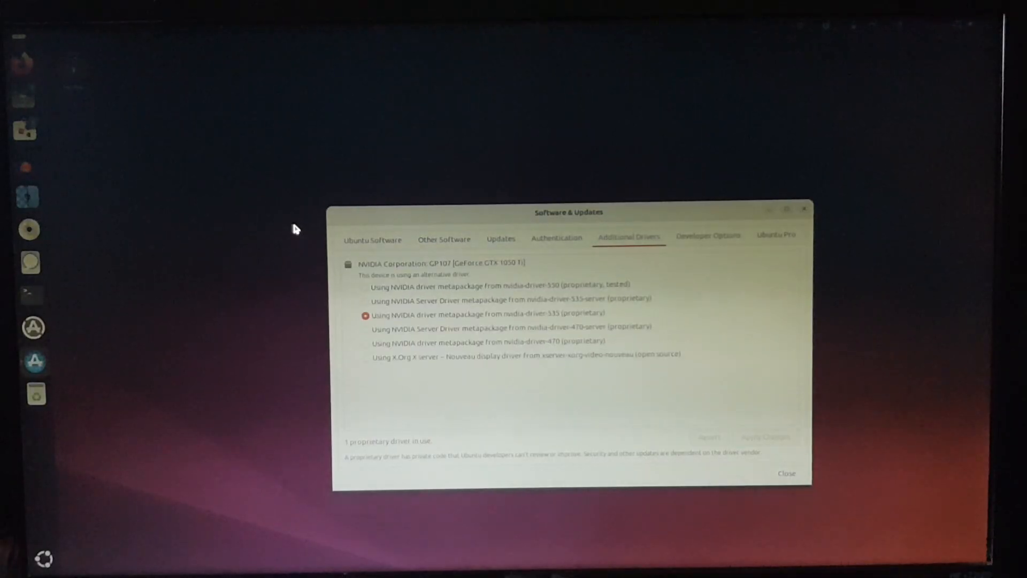
# - Review the Authentication, Other Software, Ubuntu Software and Ubuntu Pro tabs, then close Software & Updates
pyautogui.click(557, 238)
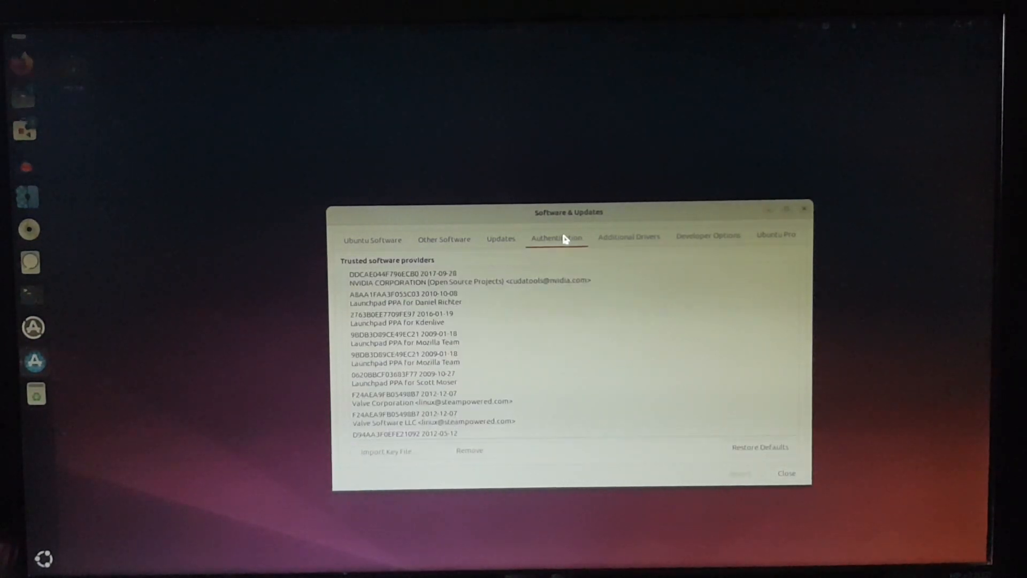
pyautogui.click(443, 239)
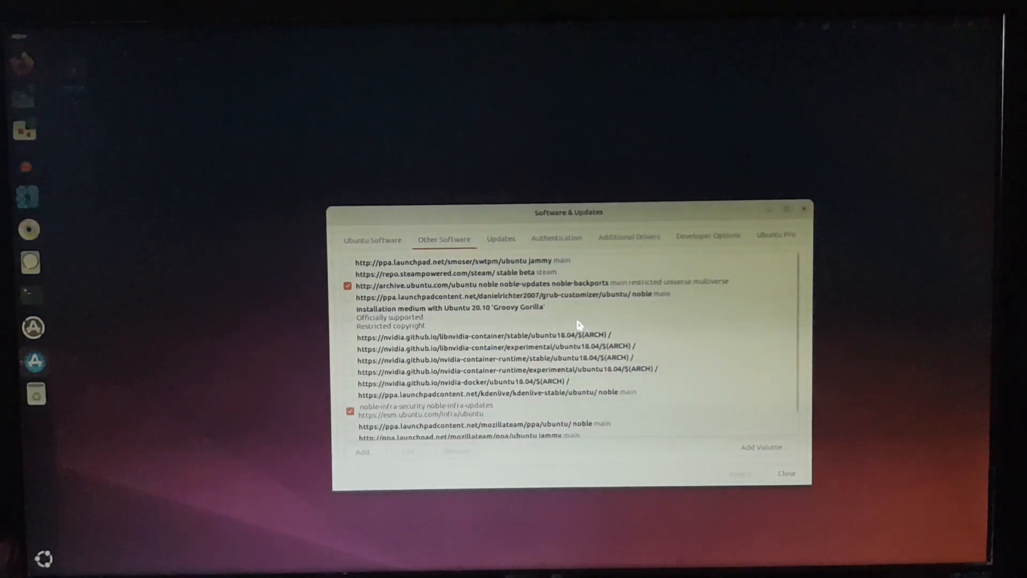
pyautogui.click(373, 239)
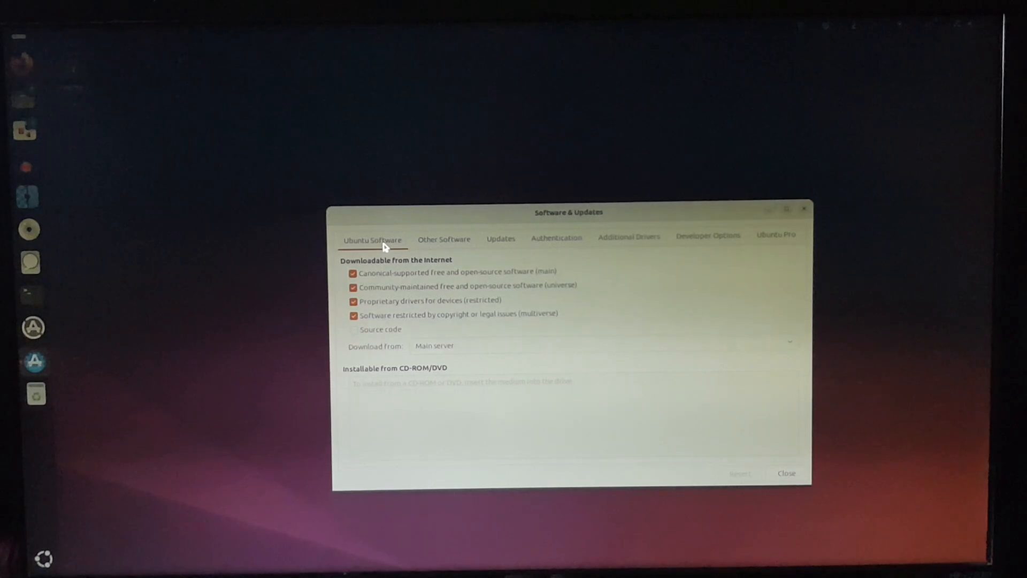
pyautogui.click(776, 236)
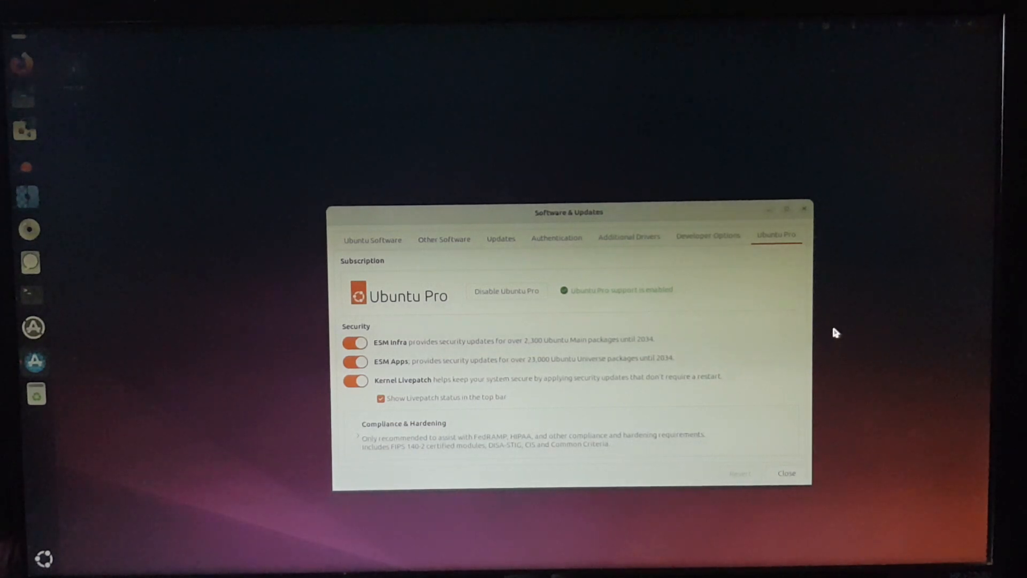
pyautogui.click(785, 474)
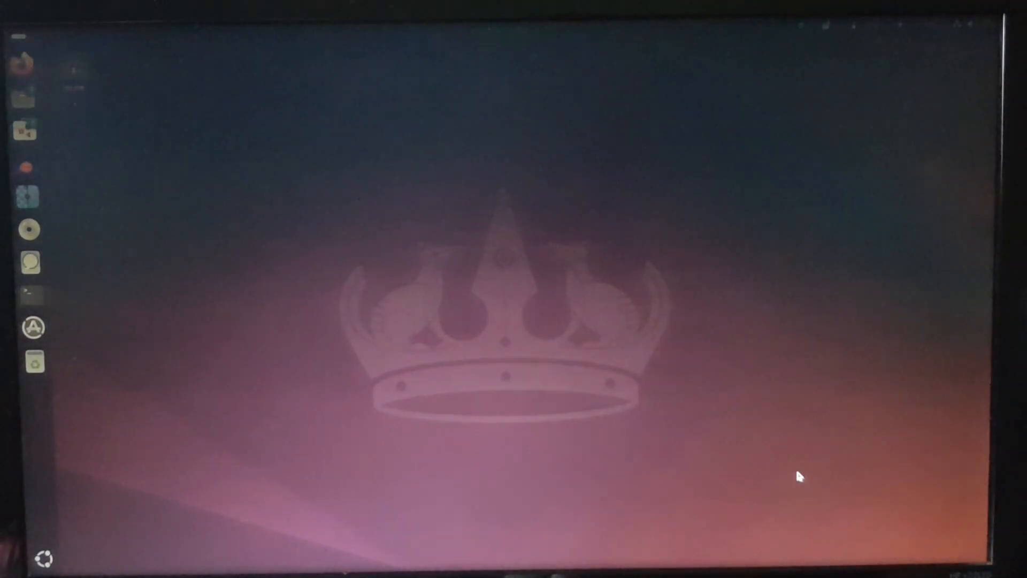
pyautogui.moveTo(949, 185)
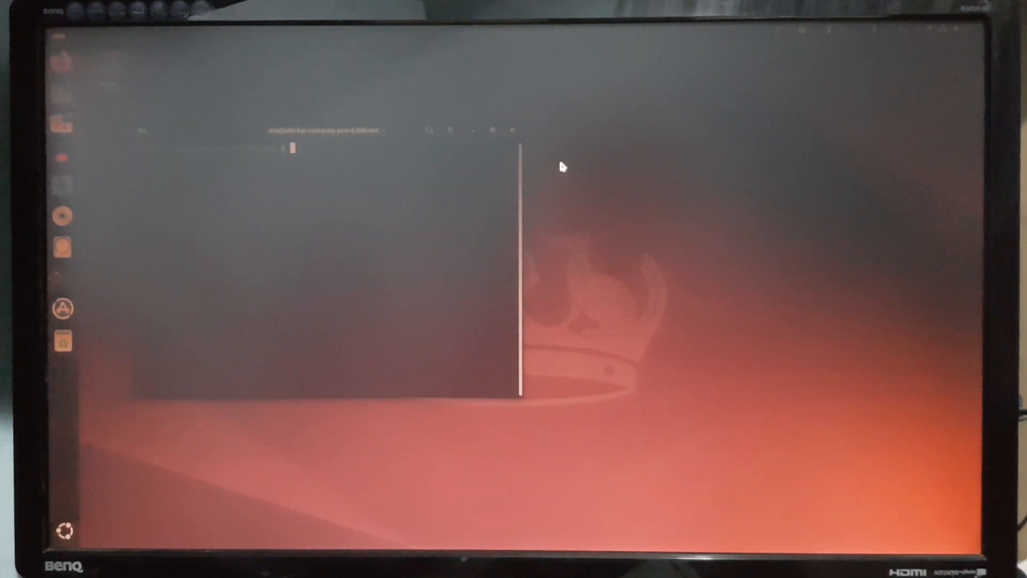
# - Enter the command 'sudo mv /etc/X11/xorg.conf.d/' in the terminal
pyautogui.write('sudo mv /etc/X11/xorg.conf.d/')
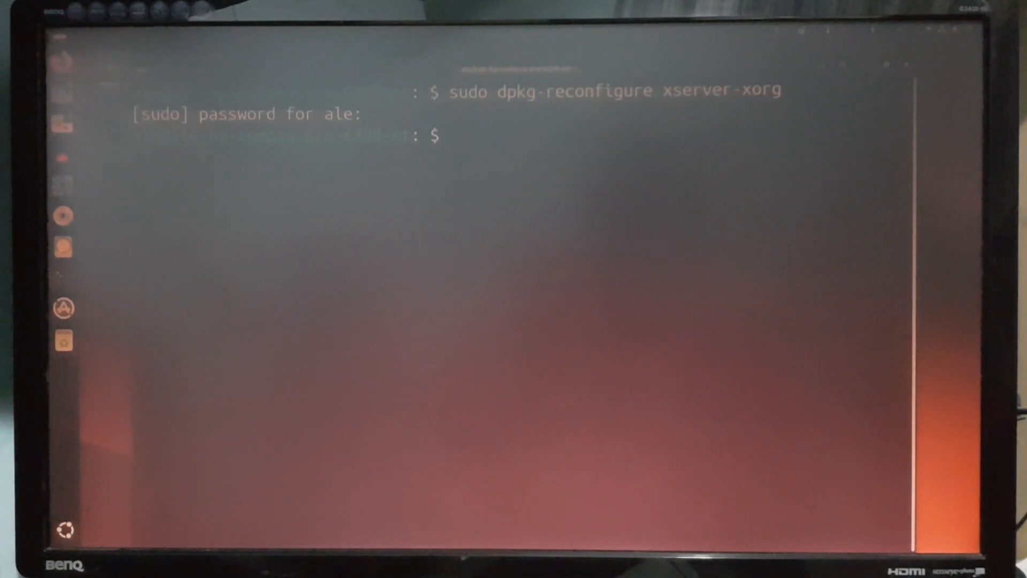
# - On the text console, run 'sudo X -config' to regenerate the X server configuration
pyautogui.press('Return')
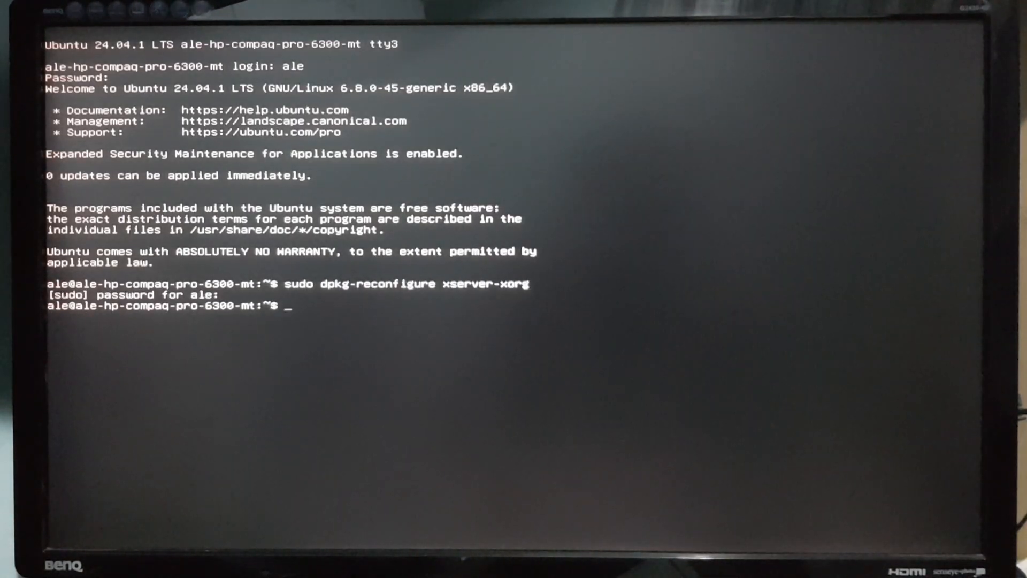
pyautogui.write('sudo X -config')
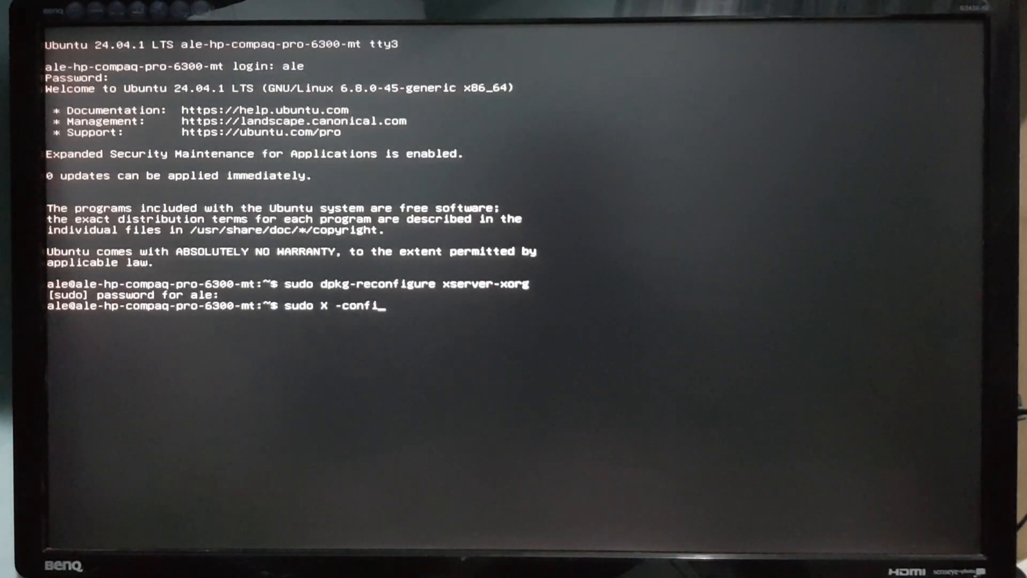
pyautogui.press('Return')
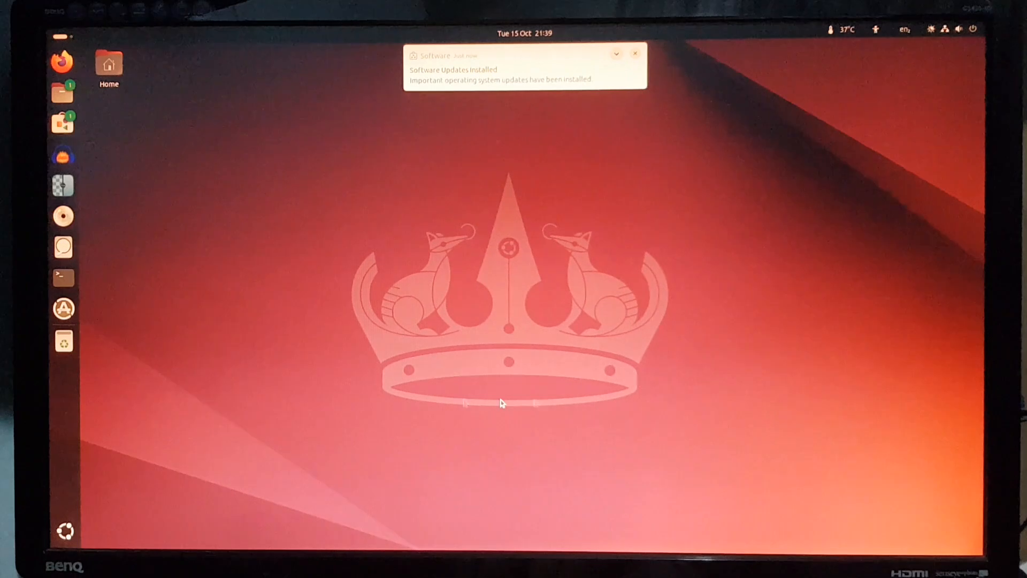
# - Launch Grub Customizer, inspect the OpenCore entry without changes, and check the 1920 resolution
pyautogui.click(634, 53)
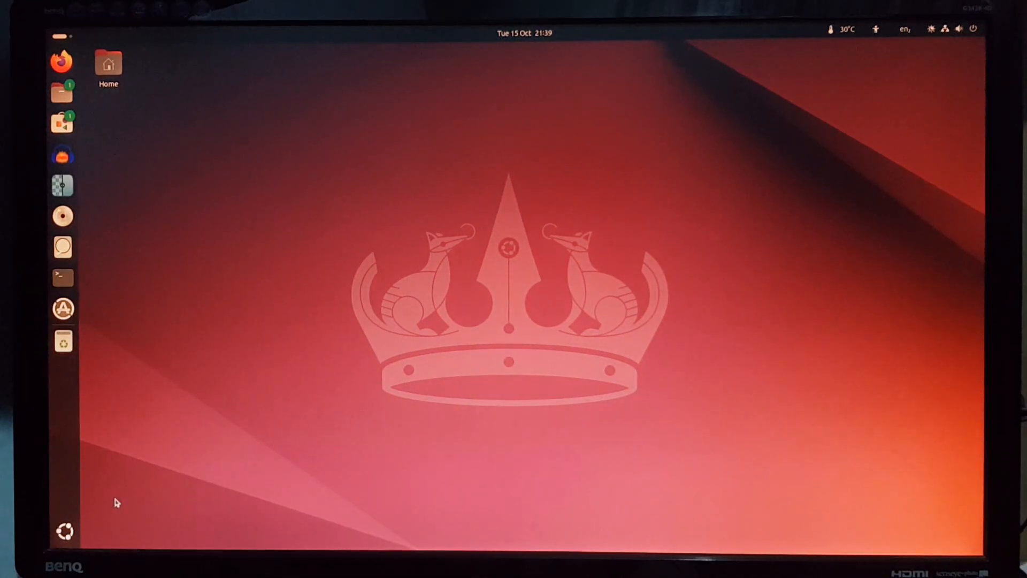
pyautogui.click(63, 531)
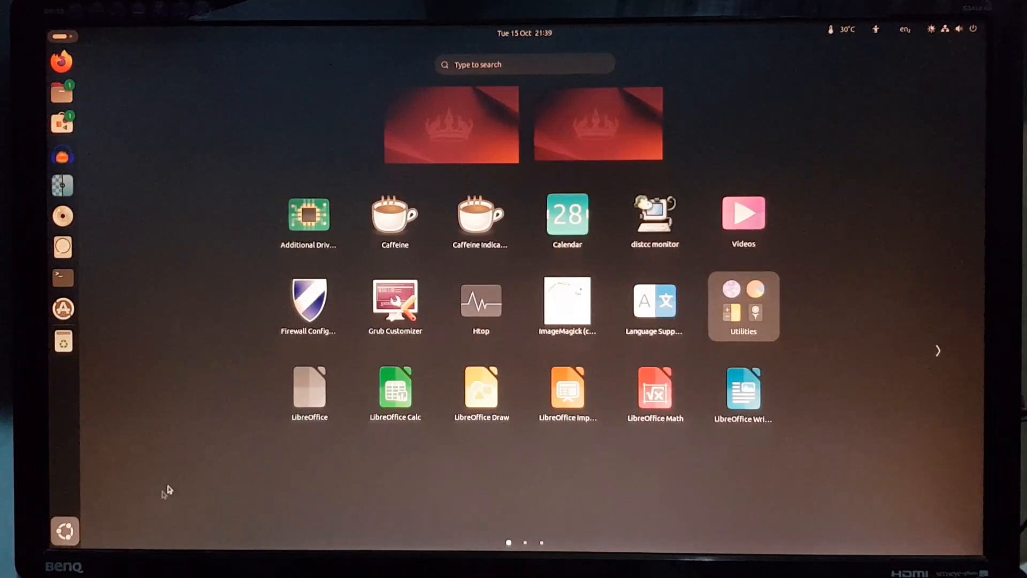
pyautogui.moveTo(238, 458)
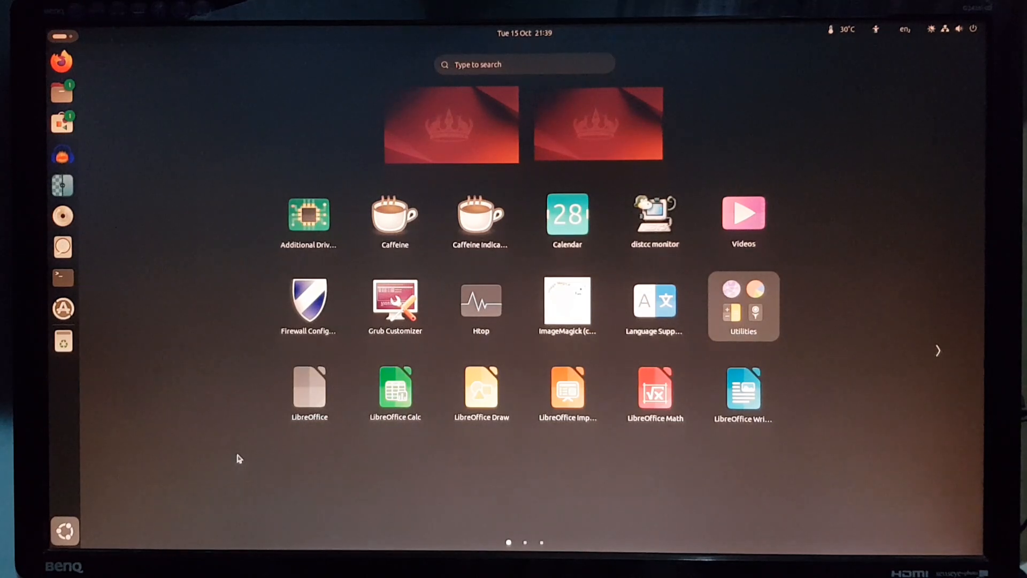
pyautogui.click(394, 301)
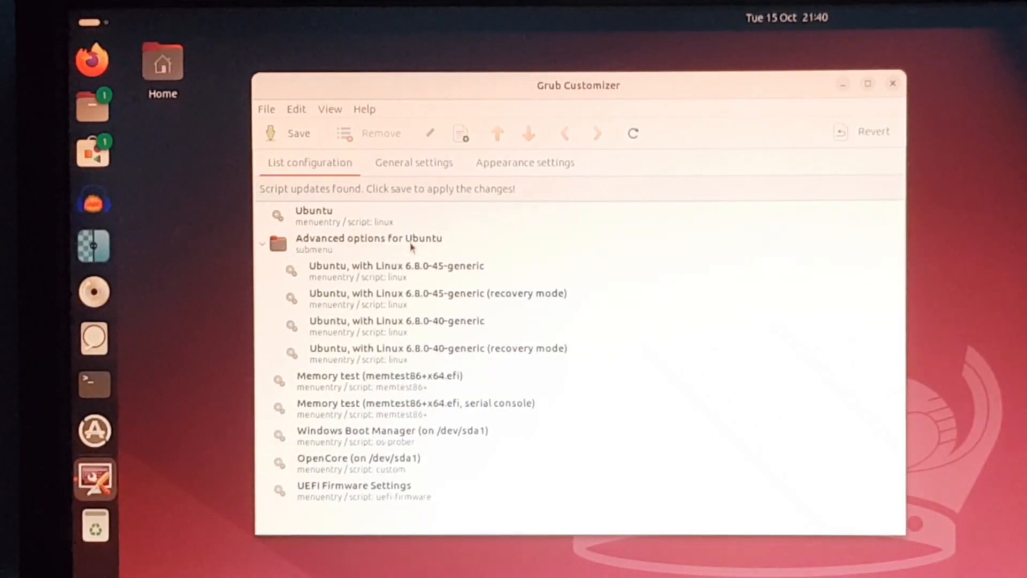
pyautogui.moveTo(420, 452)
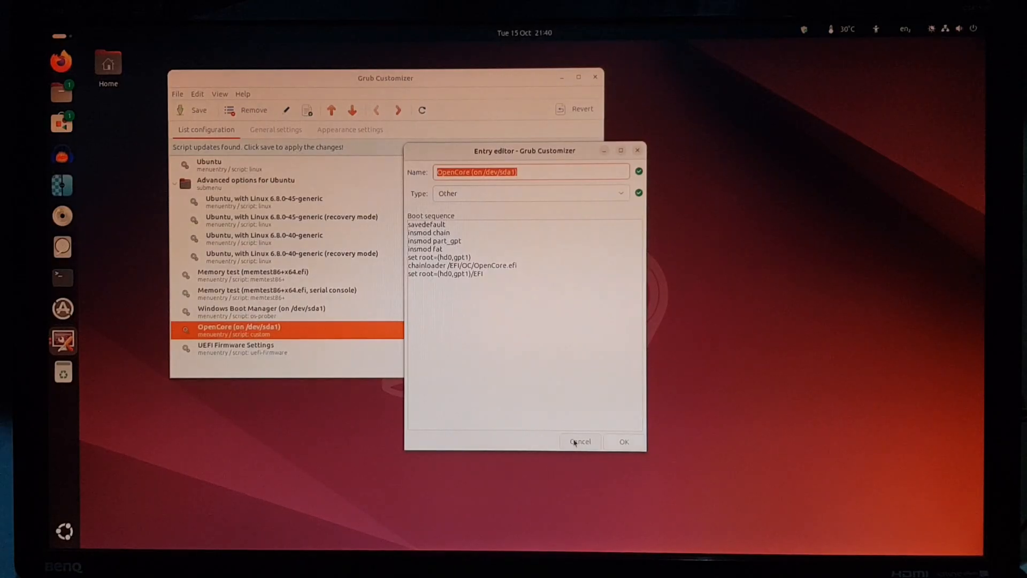
pyautogui.click(579, 441)
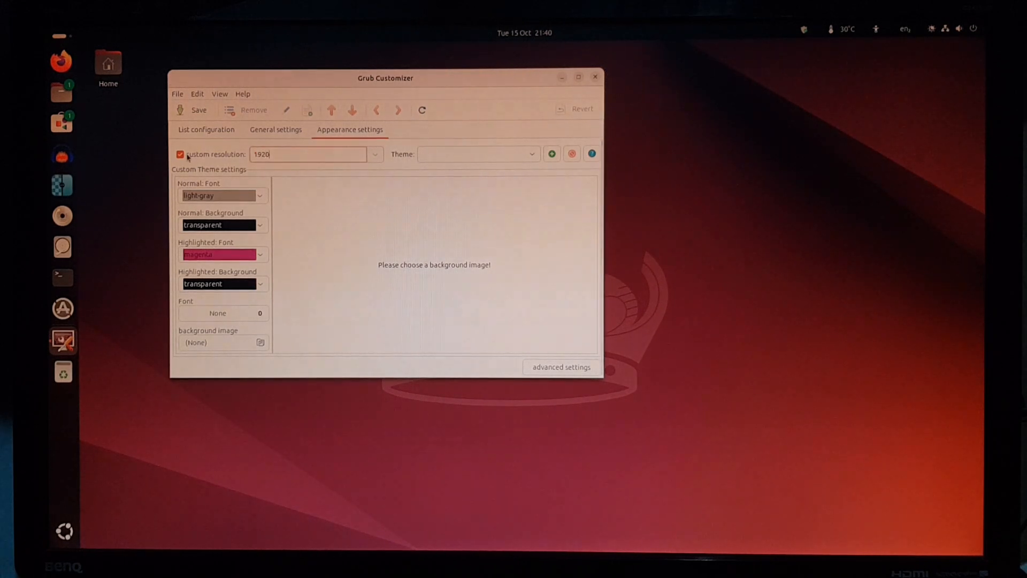
pyautogui.click(207, 128)
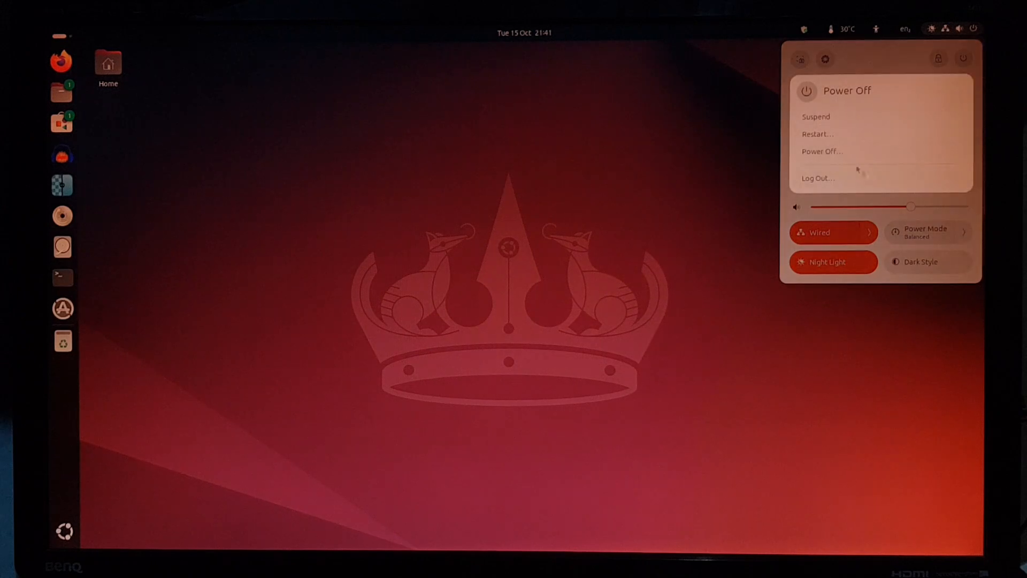
# - Choose Log Out from the system menu to end the GNOME session
pyautogui.click(560, 350)
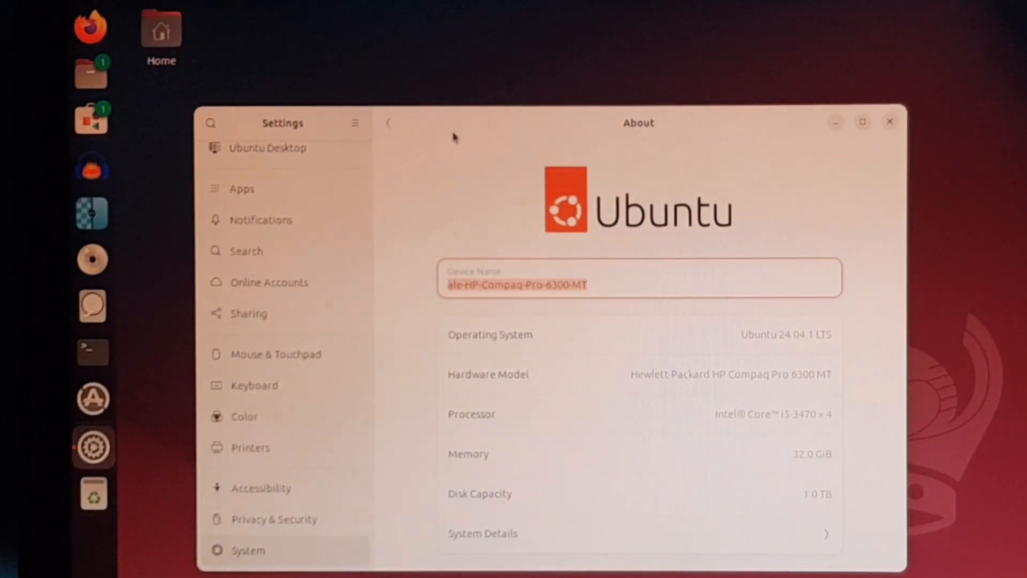
# - Open System Details showing GNOME 46 on Wayland, kernel 6.8.0-45 and GTX 1050 Ti
pyautogui.click(482, 534)
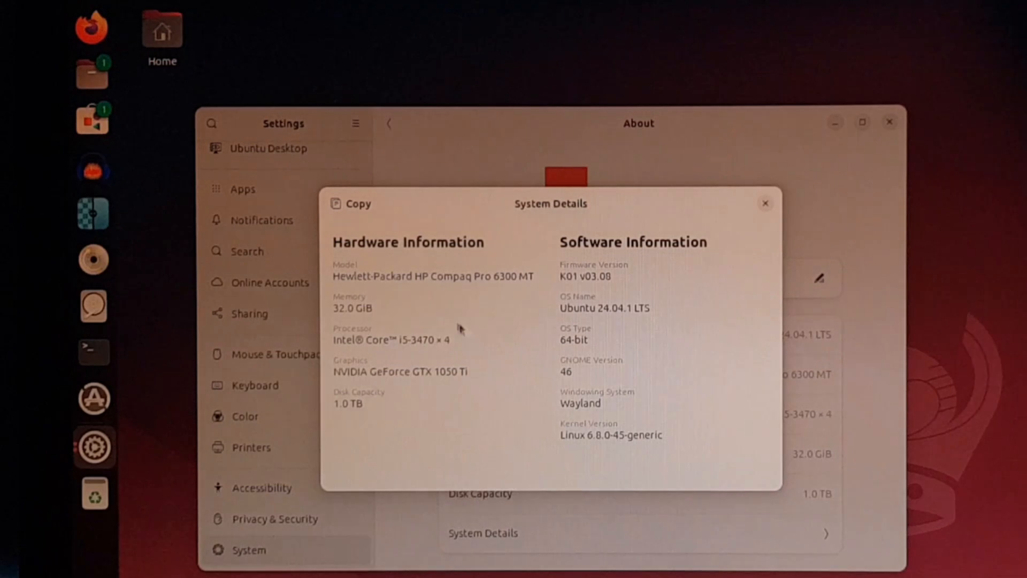
pyautogui.moveTo(459, 320)
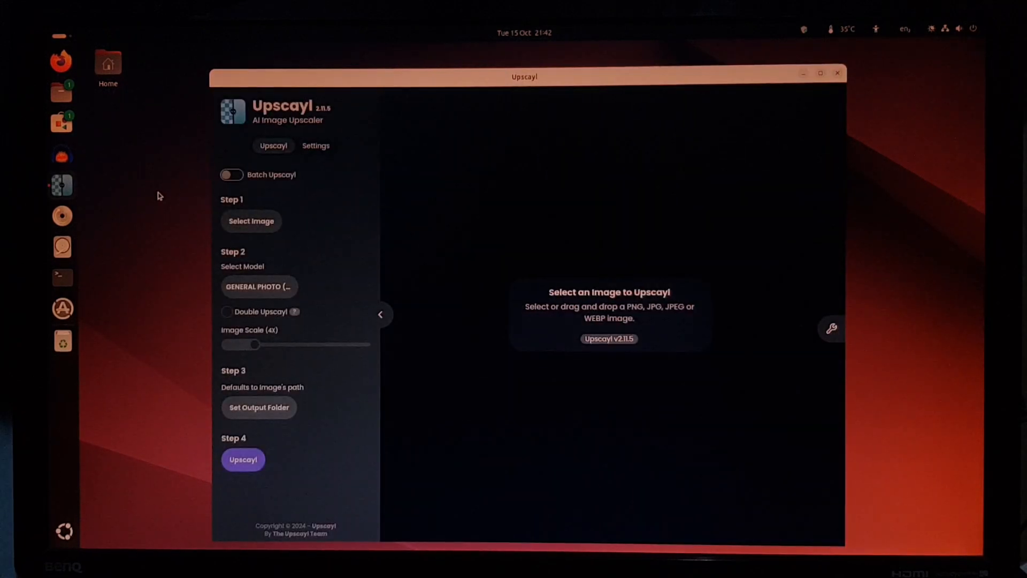
# - Upscale the flower photo 4x to 3908x2652 with General Photo (Real-ESRGAN), then close Upscayl
pyautogui.click(251, 221)
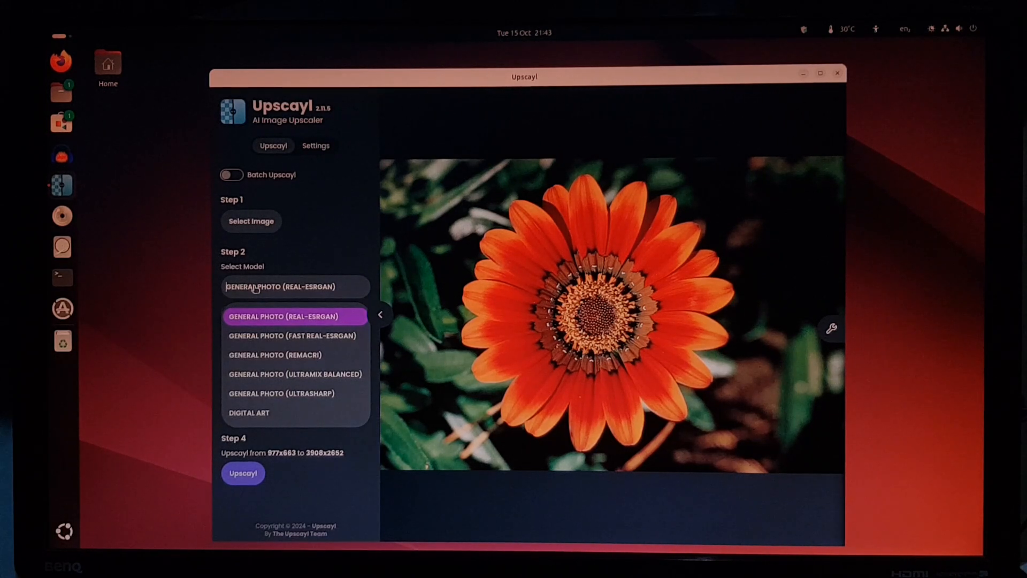
pyautogui.click(294, 316)
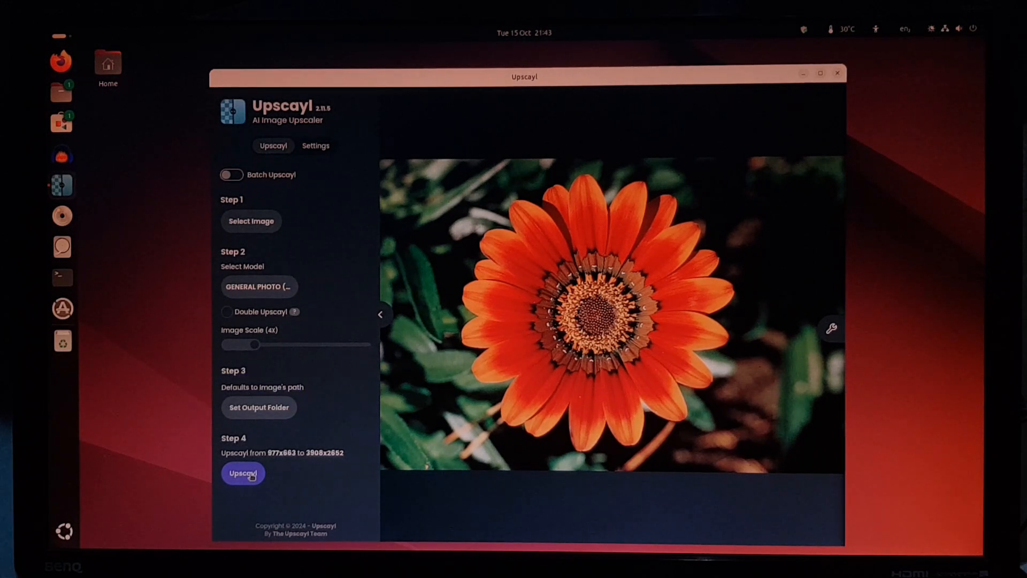
pyautogui.click(242, 473)
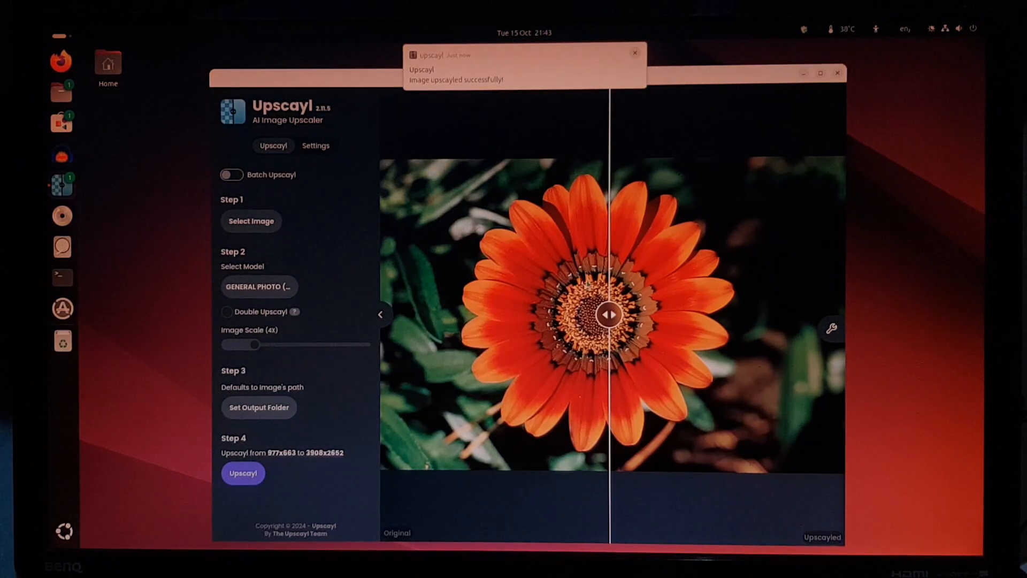
pyautogui.click(634, 52)
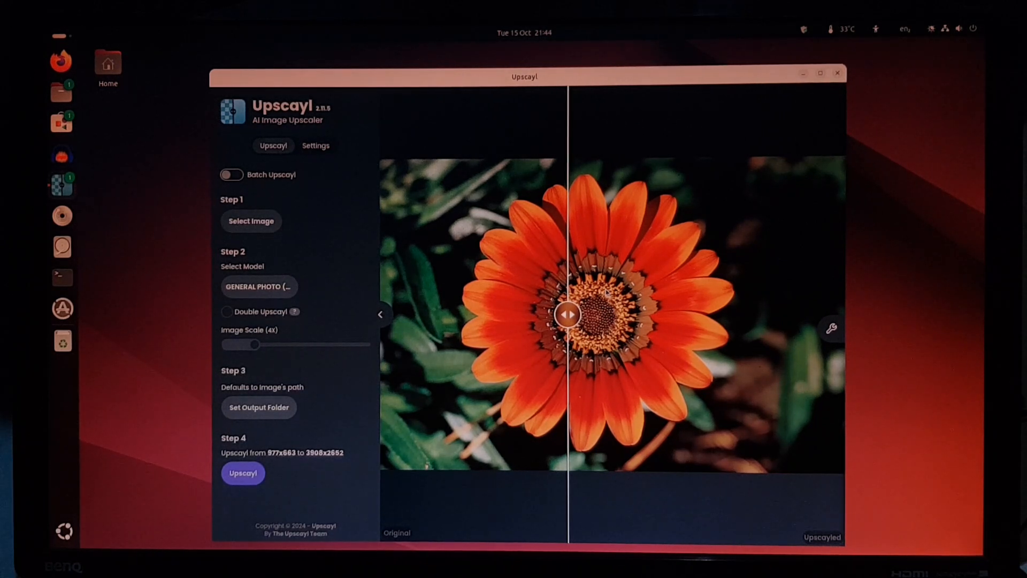
pyautogui.click(837, 72)
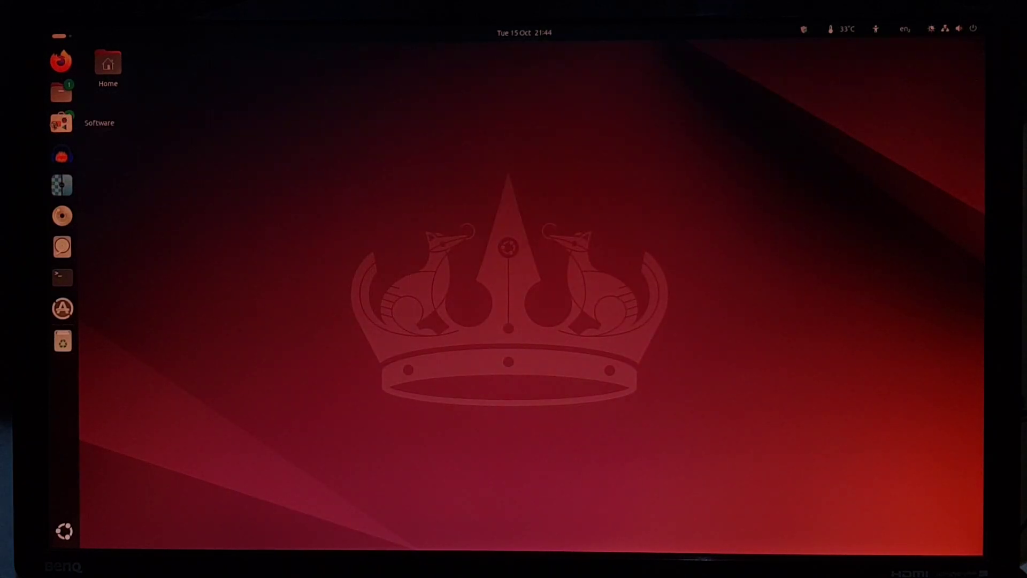
# - Search App Center for kdenlive, select its Ubuntu snap source, and start the install
pyautogui.click(62, 123)
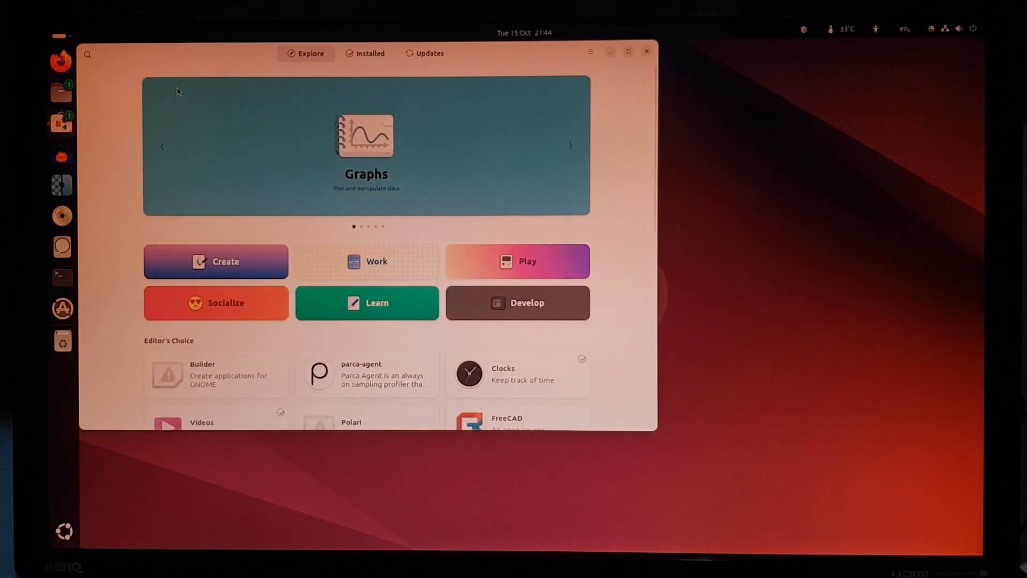
pyautogui.click(589, 52)
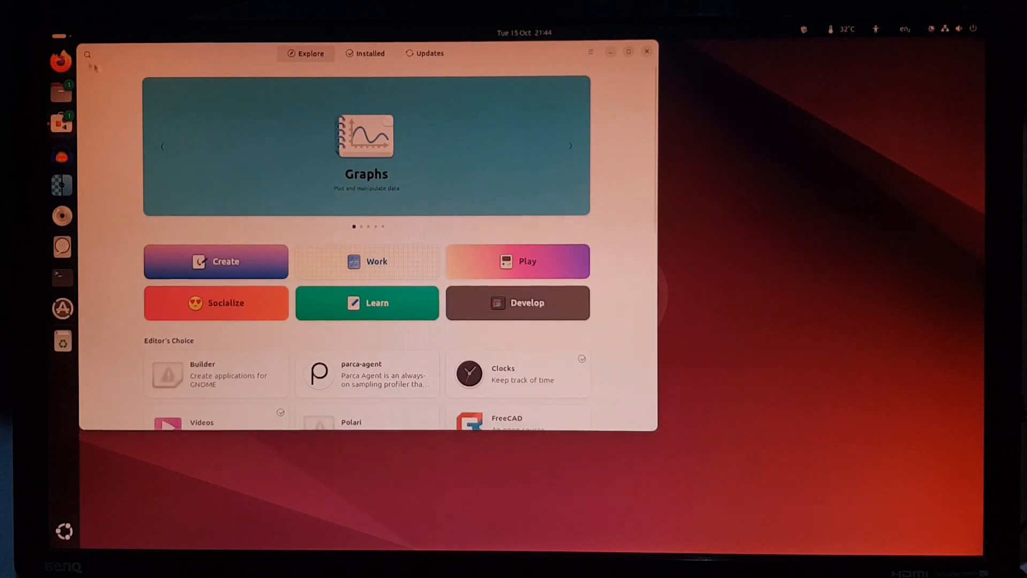
pyautogui.click(87, 54)
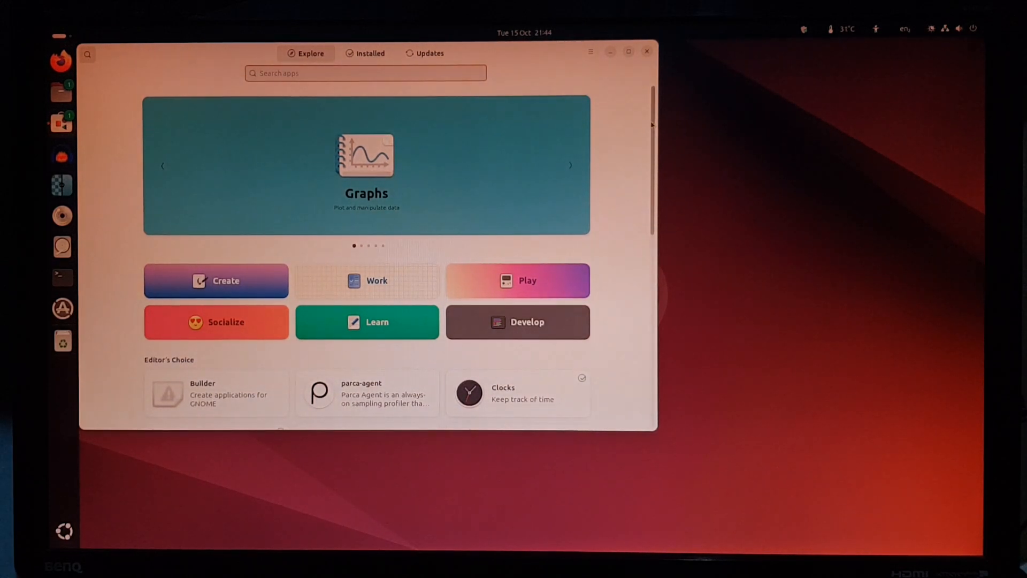
pyautogui.write('kdenlive')
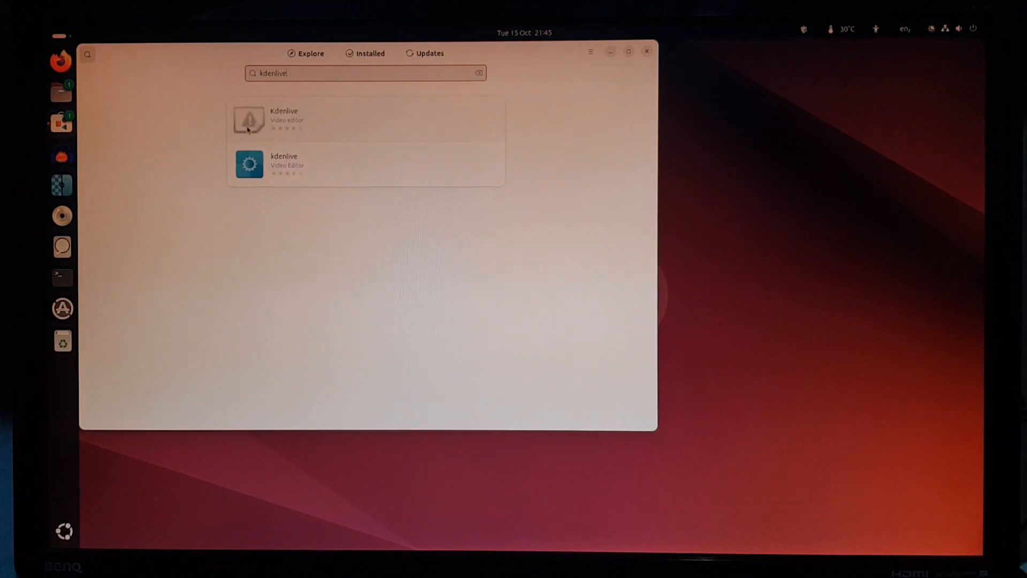
pyautogui.moveTo(271, 137)
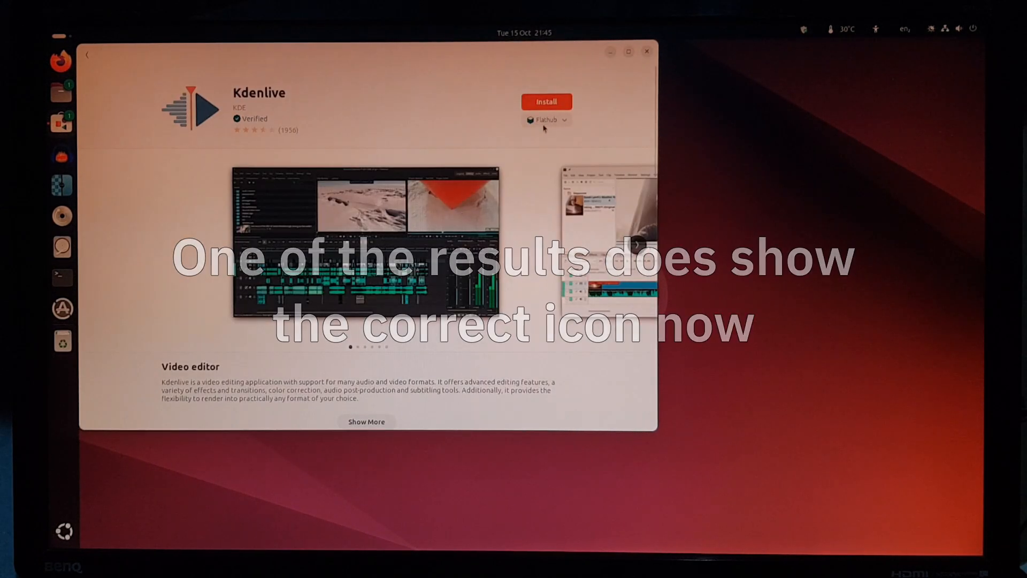
pyautogui.click(547, 120)
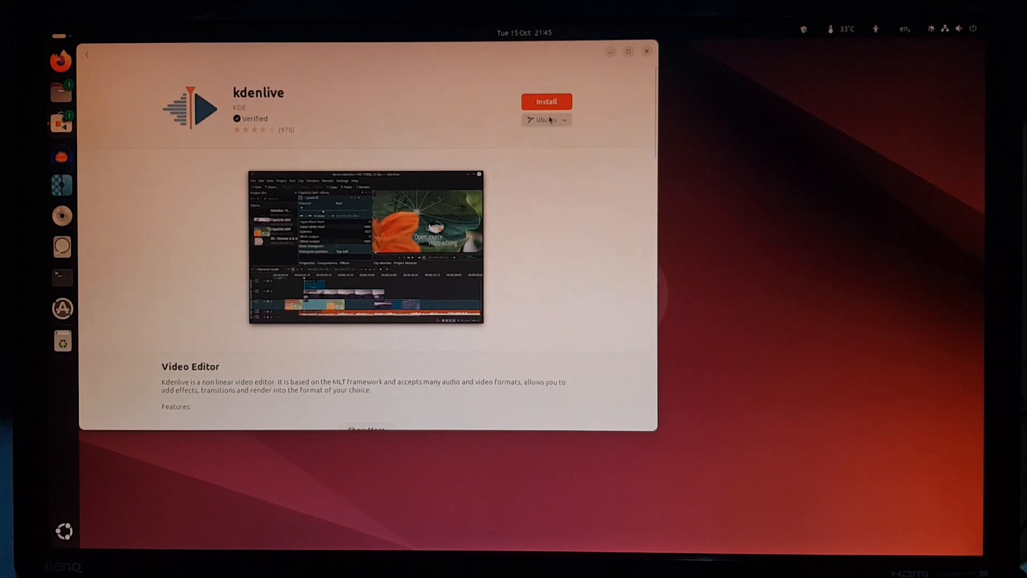
pyautogui.click(546, 119)
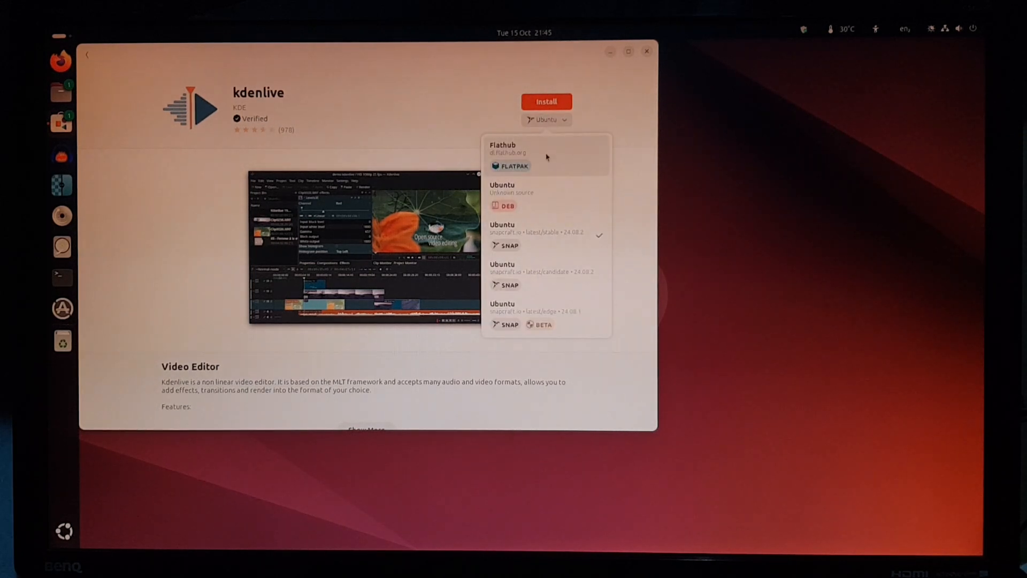
pyautogui.moveTo(417, 142)
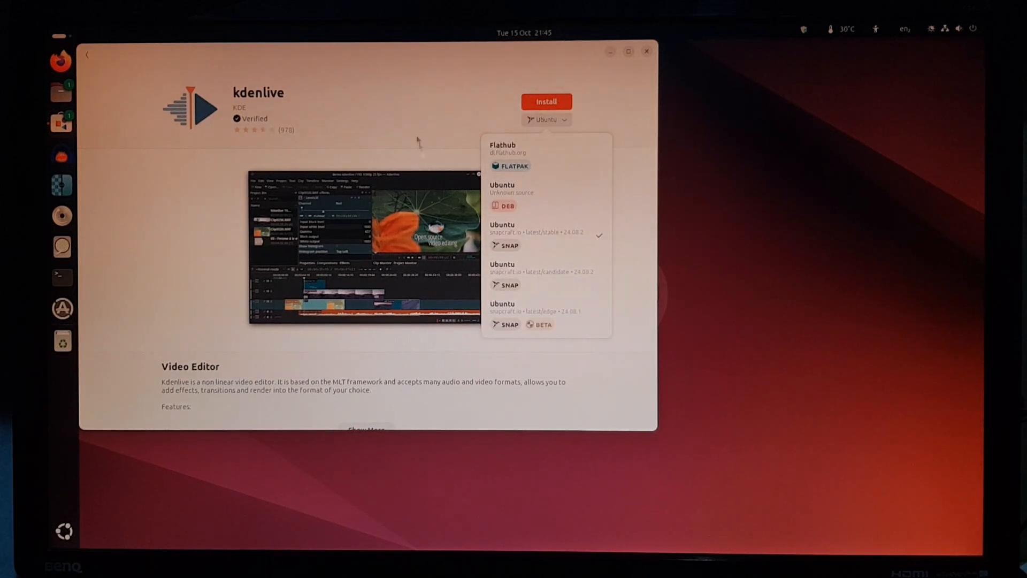
pyautogui.moveTo(536, 129)
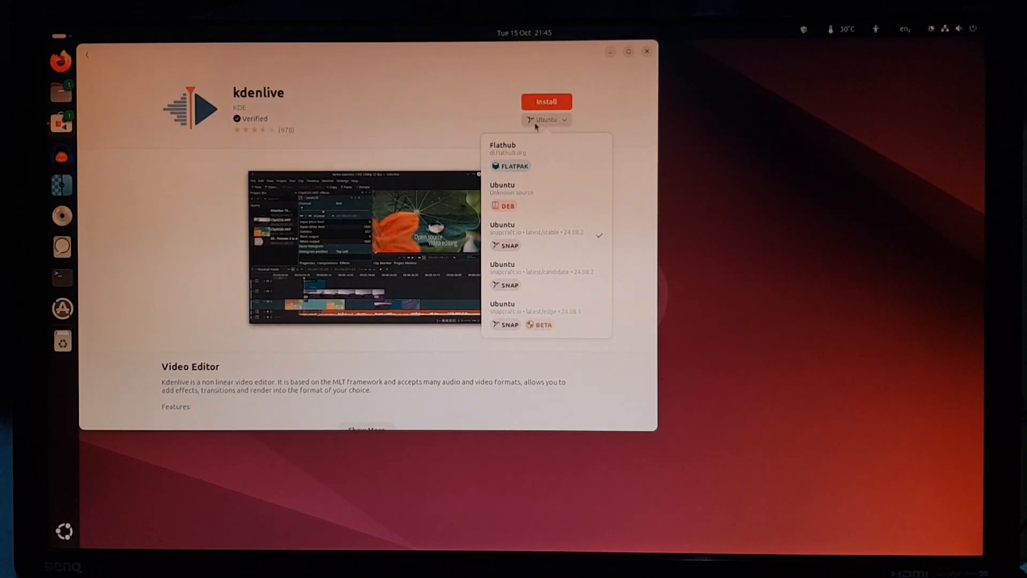
pyautogui.click(545, 102)
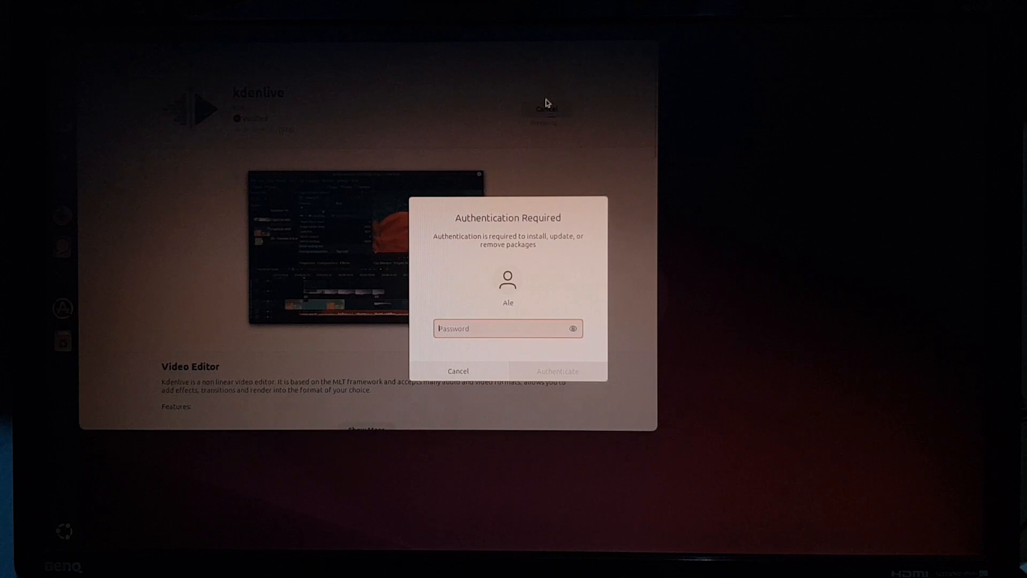
# - Authenticate the kdenlive install, return to the gimp search results, and close App Center
pyautogui.click(458, 371)
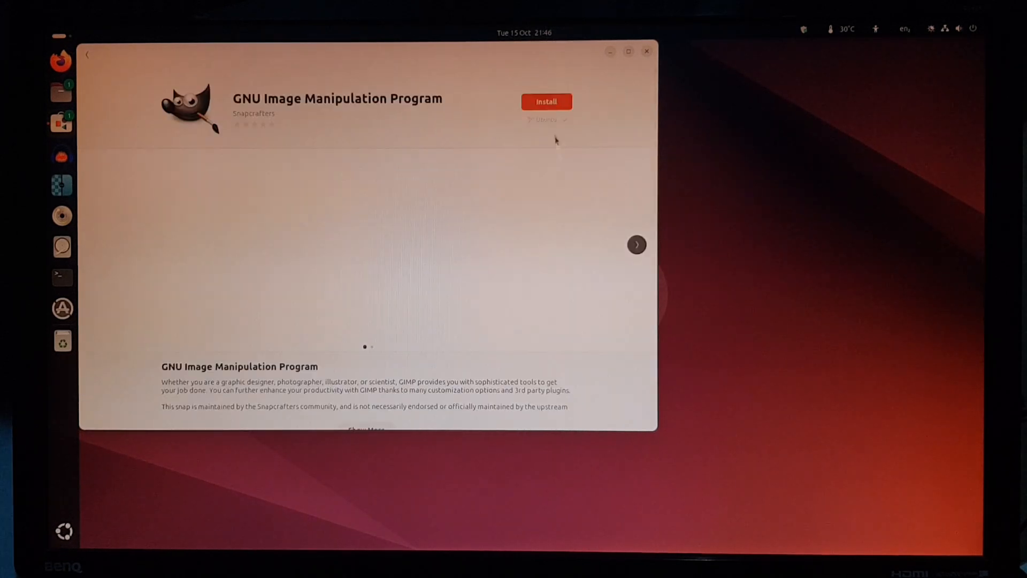
pyautogui.click(87, 53)
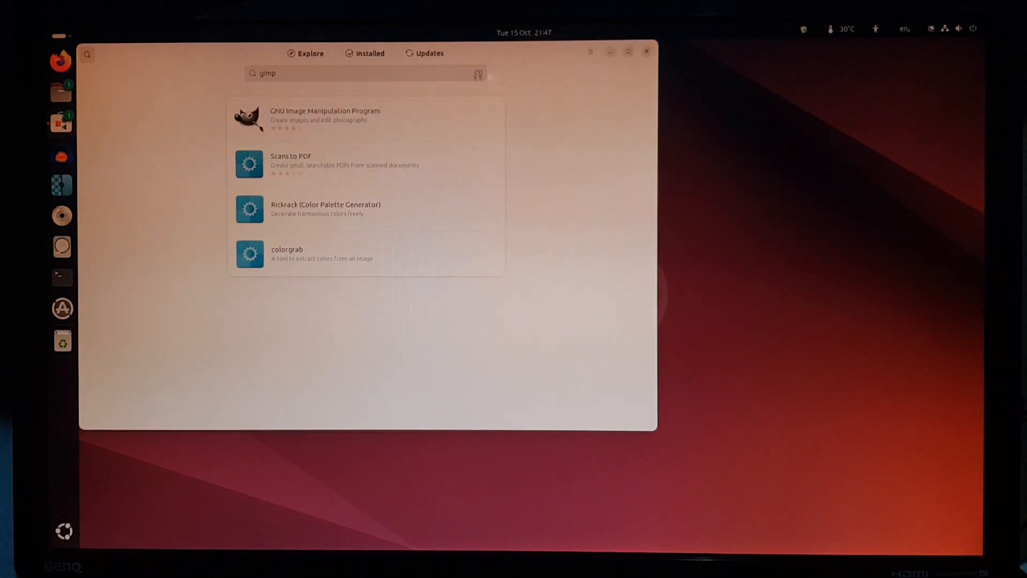
pyautogui.click(646, 52)
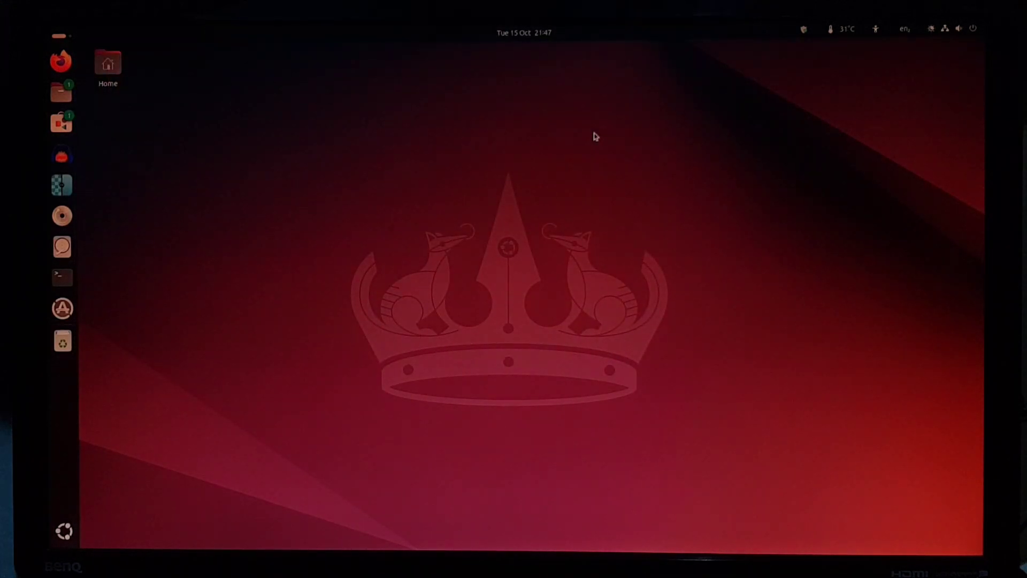